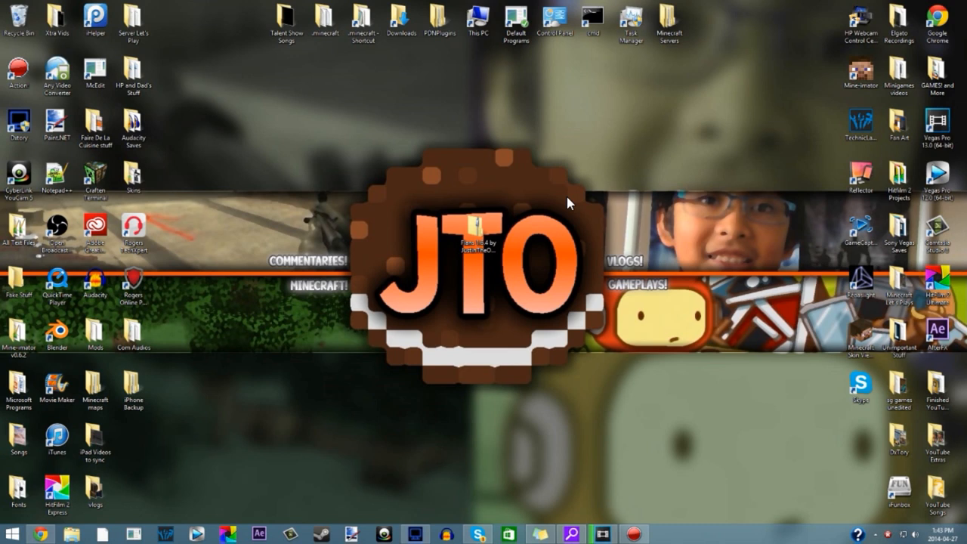
Open the Flans 1.6.4 zip from the desktop with WinRAR archiver
{"action": "left_click", "coordinate": [474, 227]}
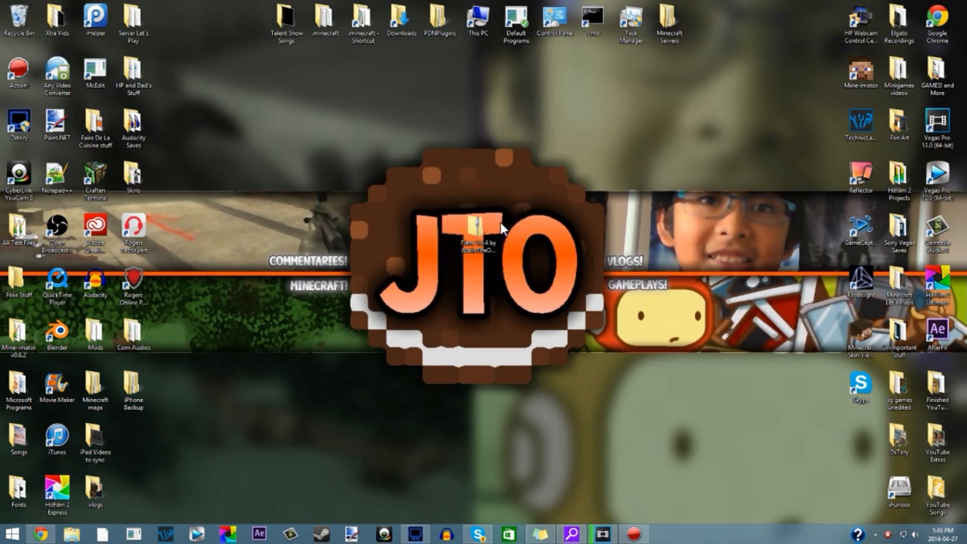
{"action": "mouse_move", "coordinate": [620, 271]}
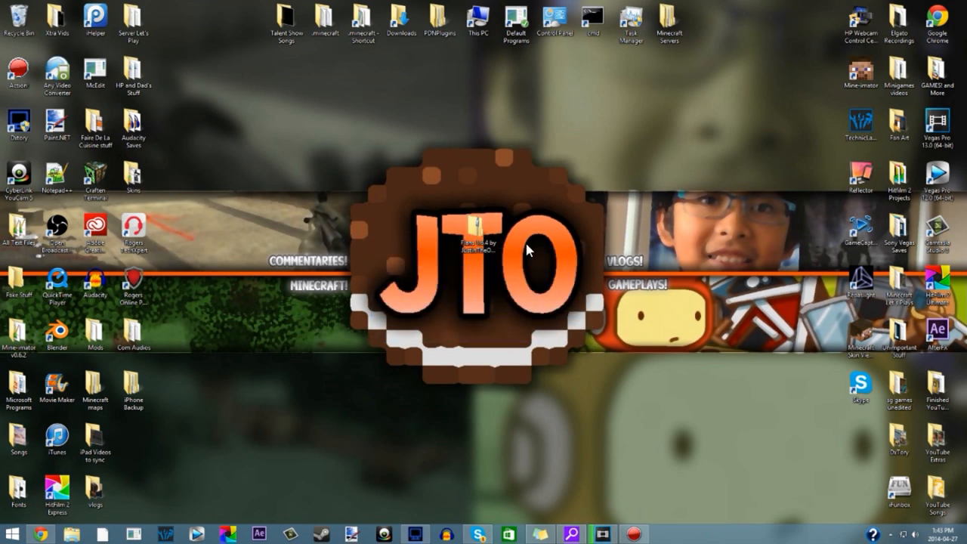
{"action": "mouse_move", "coordinate": [658, 73]}
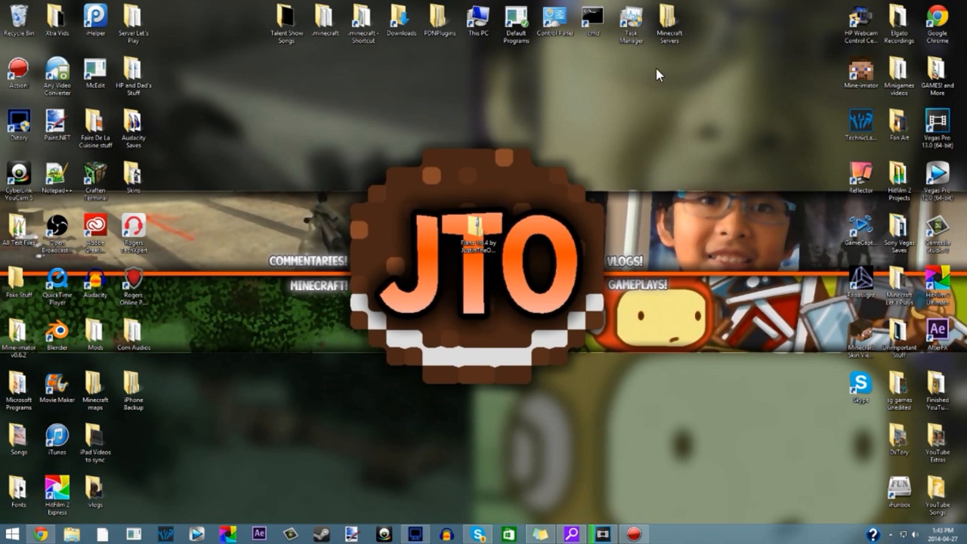
{"action": "mouse_move", "coordinate": [621, 228]}
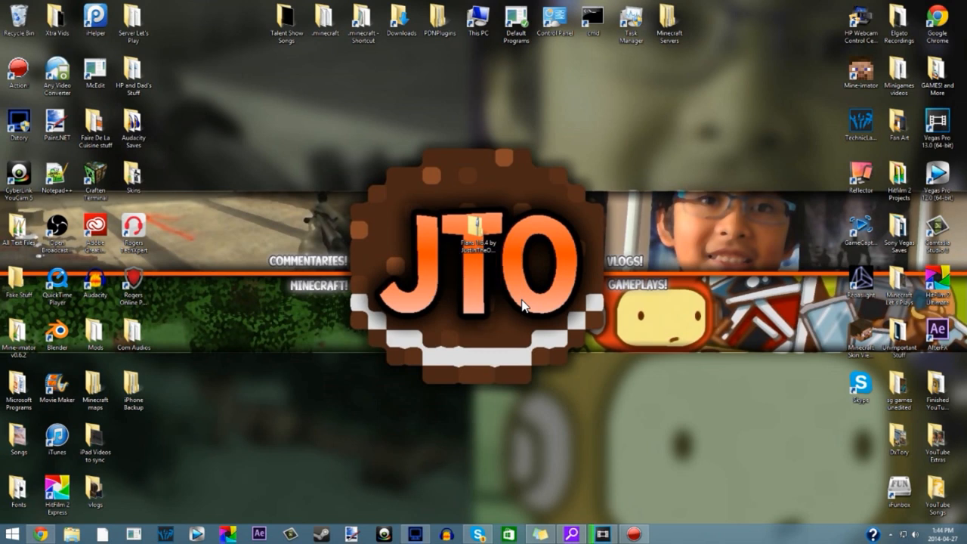
{"action": "mouse_move", "coordinate": [518, 218]}
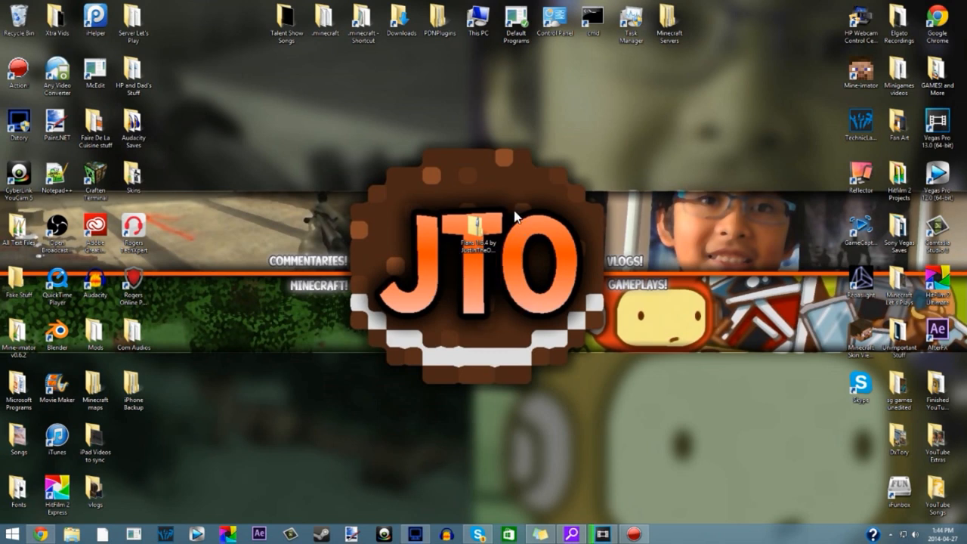
{"action": "mouse_move", "coordinate": [533, 242]}
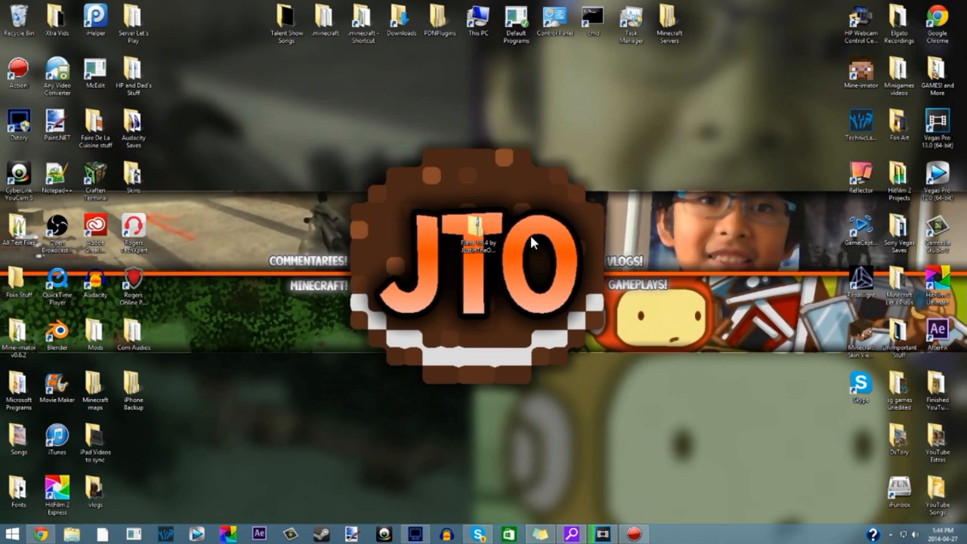
{"action": "left_click", "coordinate": [474, 249]}
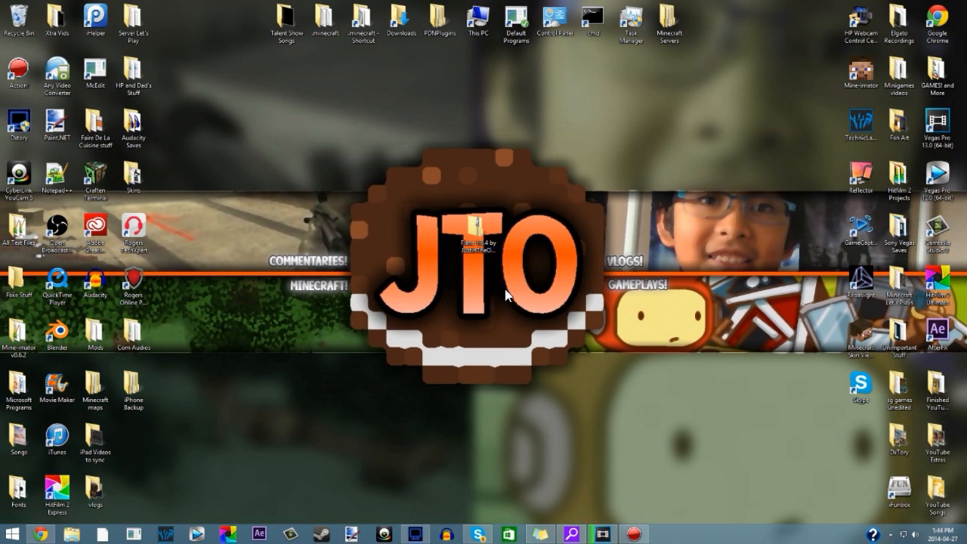
{"action": "mouse_move", "coordinate": [537, 248]}
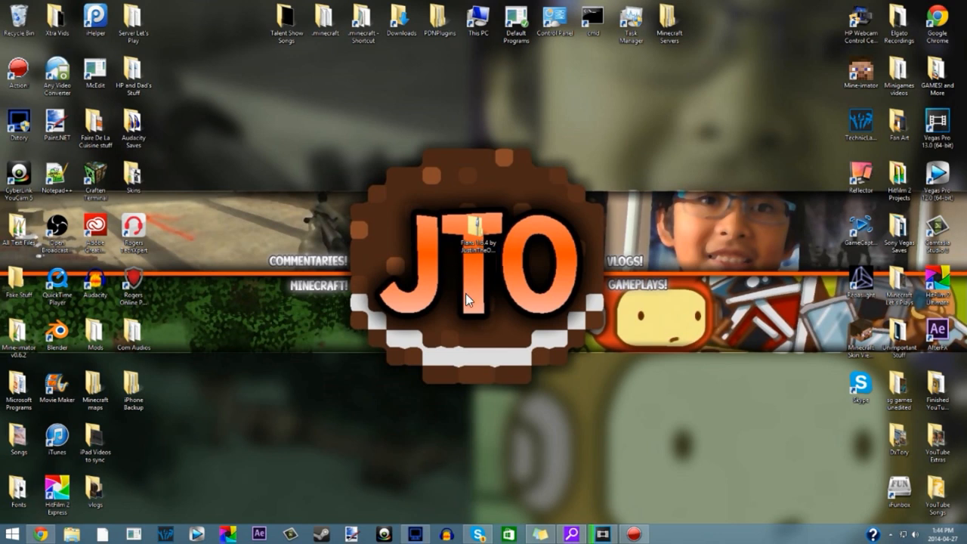
{"action": "mouse_move", "coordinate": [433, 315]}
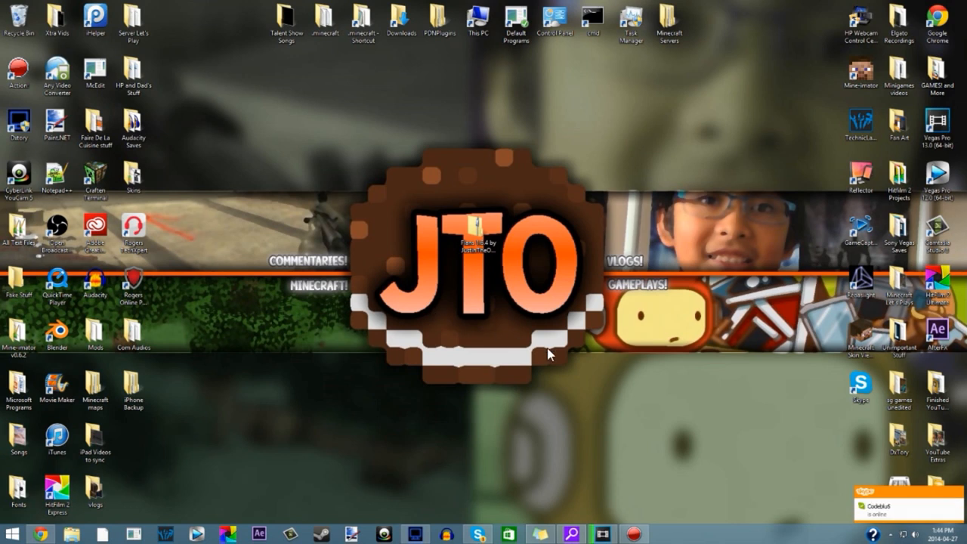
{"action": "mouse_move", "coordinate": [430, 251]}
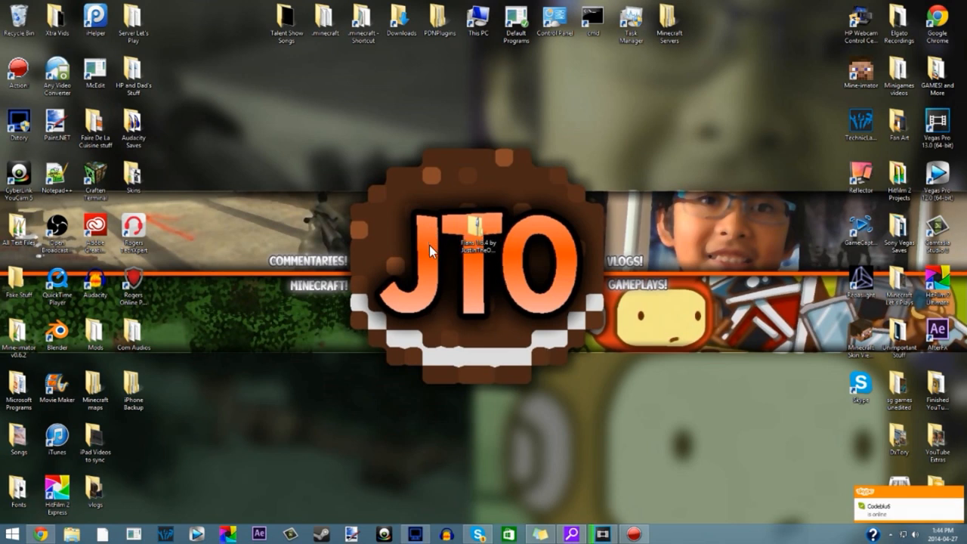
{"action": "left_click", "coordinate": [487, 249]}
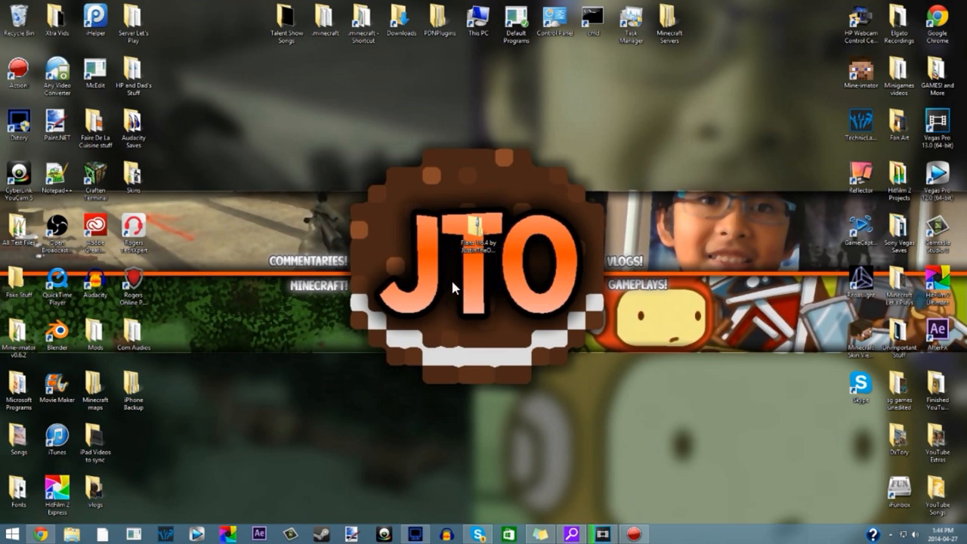
{"action": "mouse_move", "coordinate": [486, 262]}
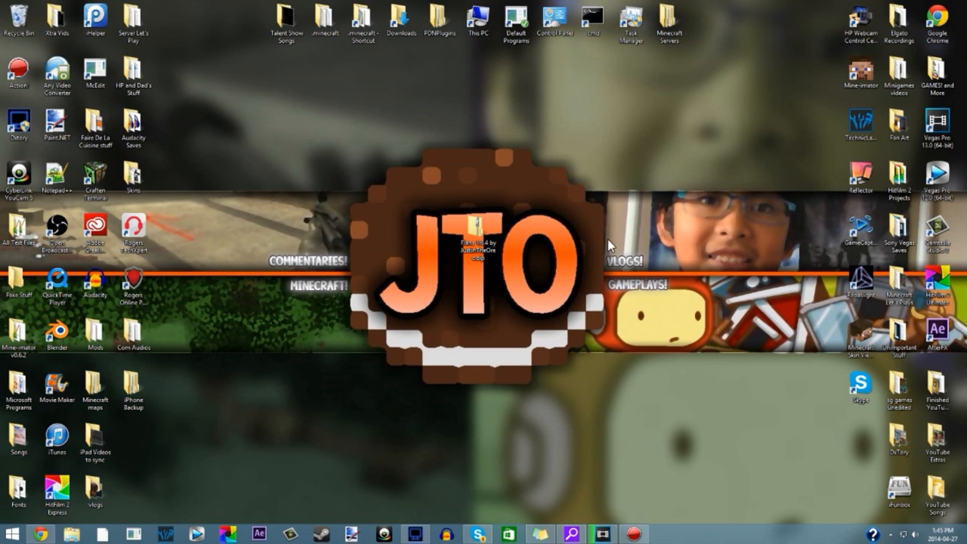
{"action": "mouse_move", "coordinate": [604, 285]}
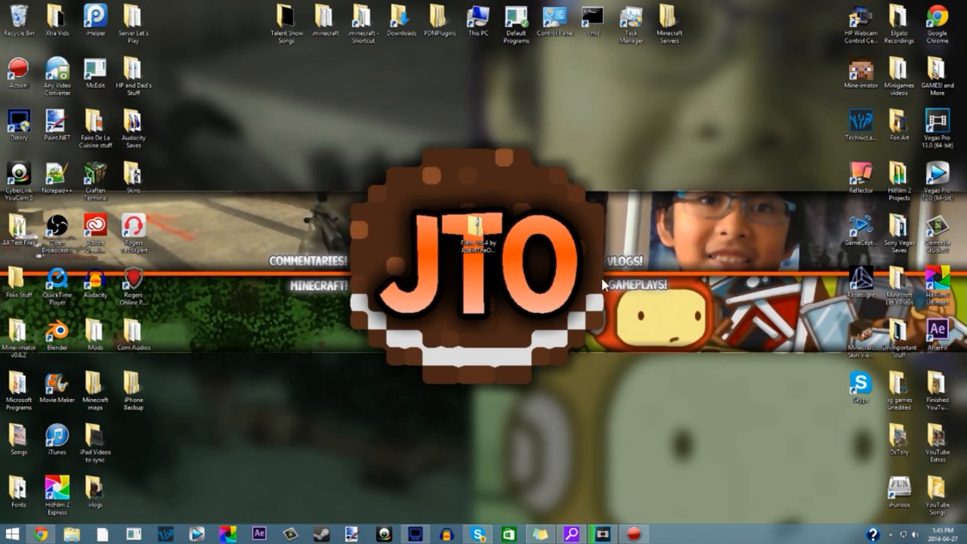
{"action": "mouse_move", "coordinate": [580, 309]}
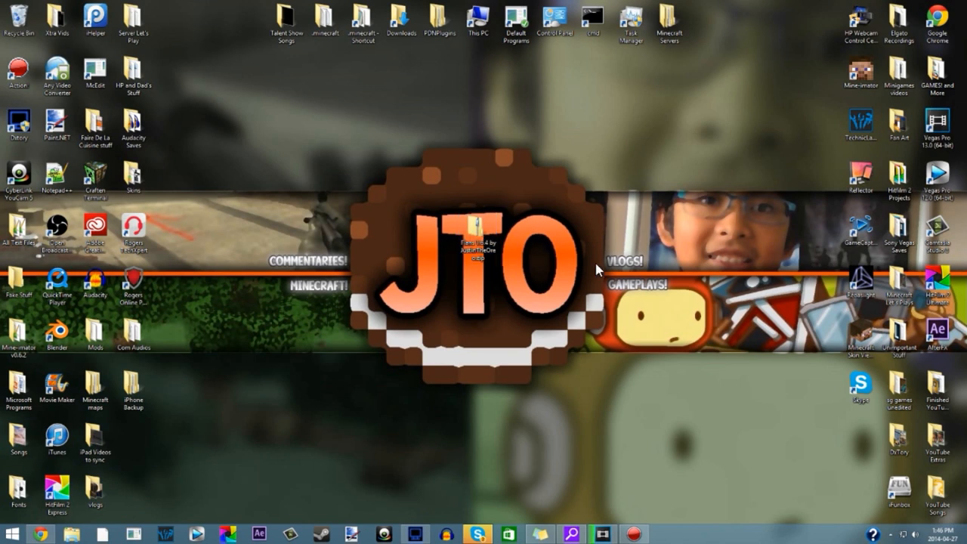
{"action": "left_click", "coordinate": [475, 230]}
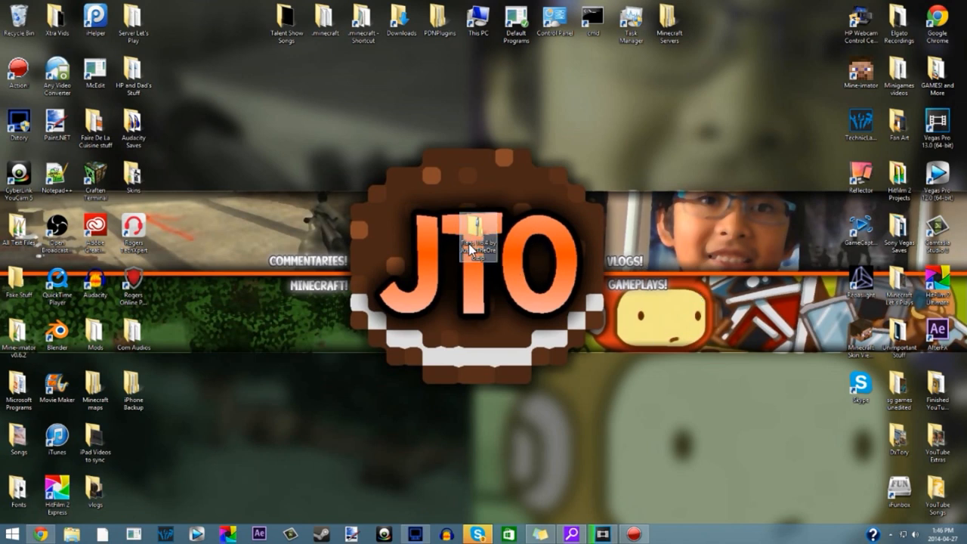
{"action": "mouse_move", "coordinate": [476, 242]}
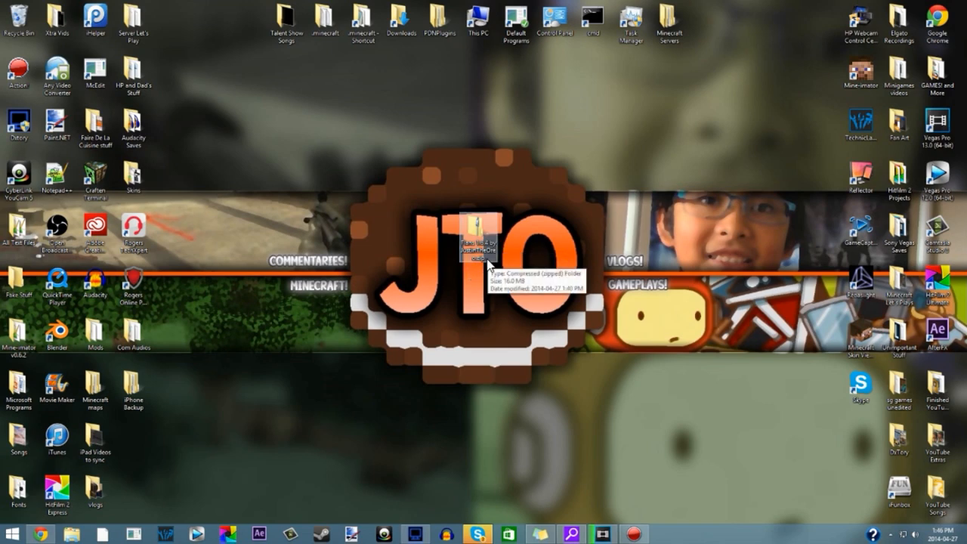
{"action": "right_click", "coordinate": [473, 234]}
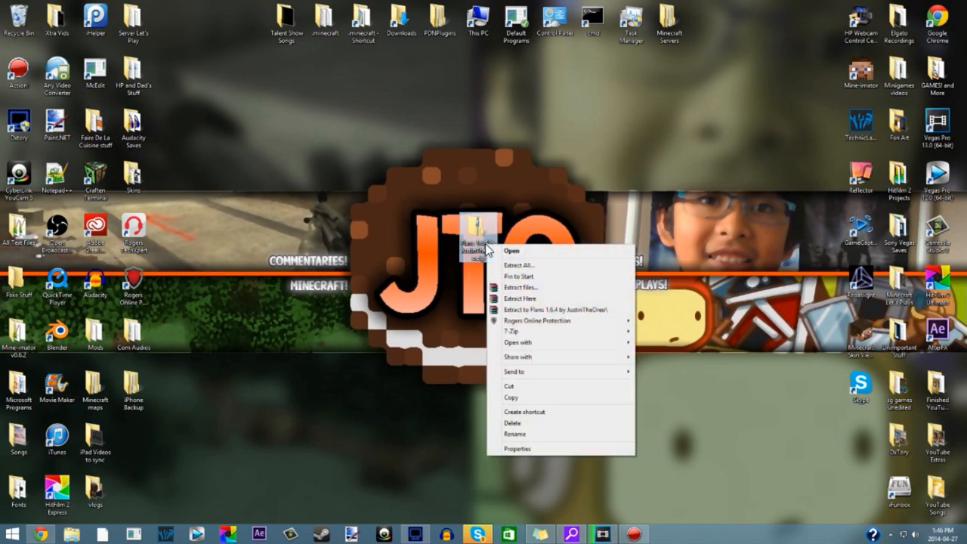
{"action": "mouse_move", "coordinate": [548, 357]}
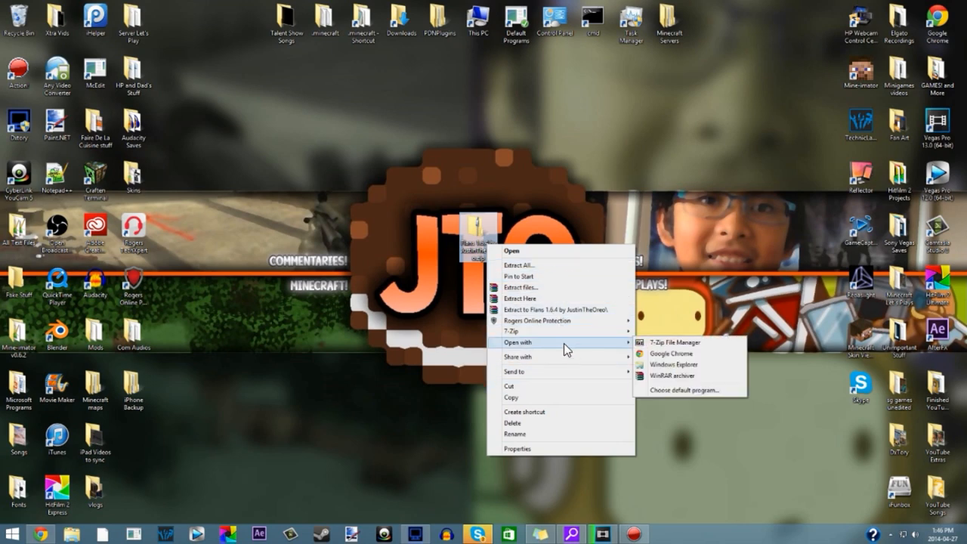
{"action": "left_click", "coordinate": [678, 376]}
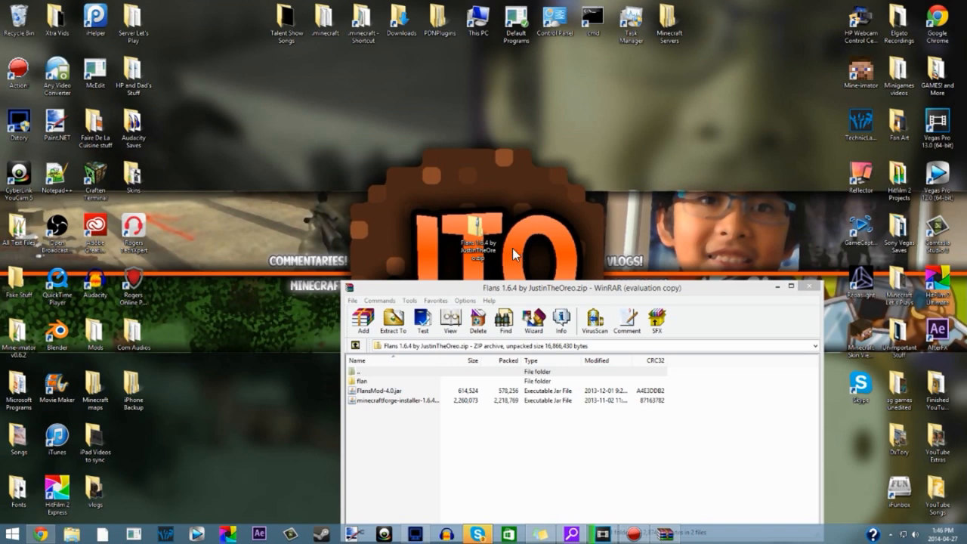
{"action": "left_click_drag", "start_coordinate": [582, 288], "coordinate": [729, 183]}
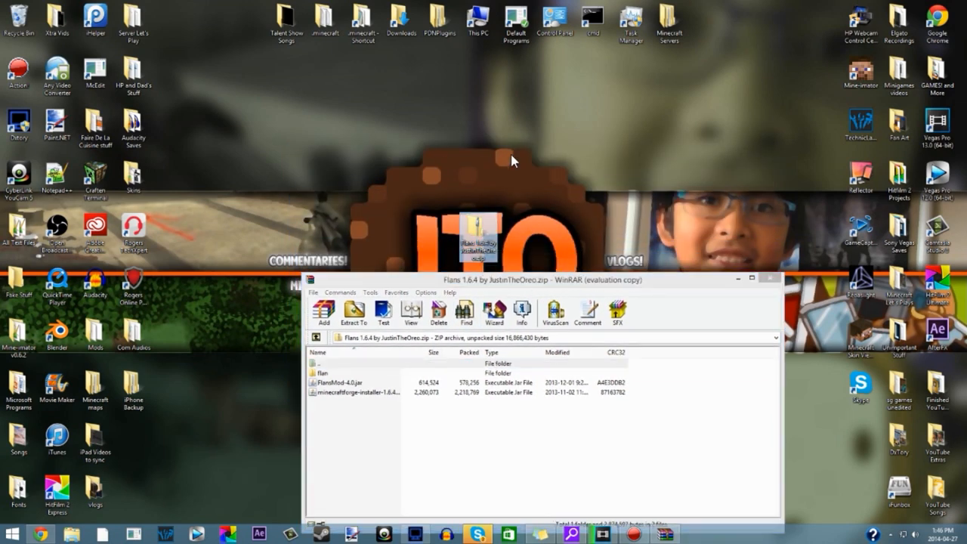
{"action": "mouse_move", "coordinate": [478, 230]}
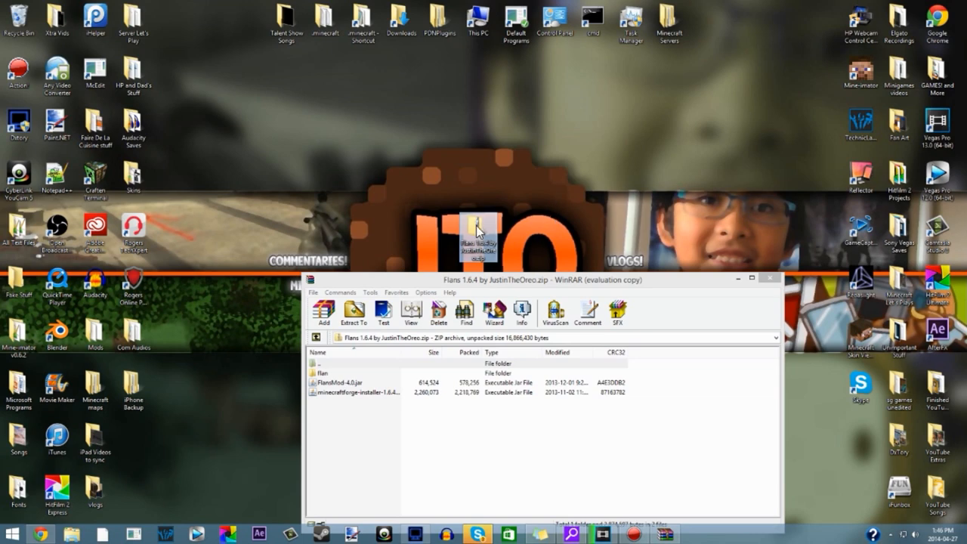
{"action": "mouse_move", "coordinate": [323, 310]}
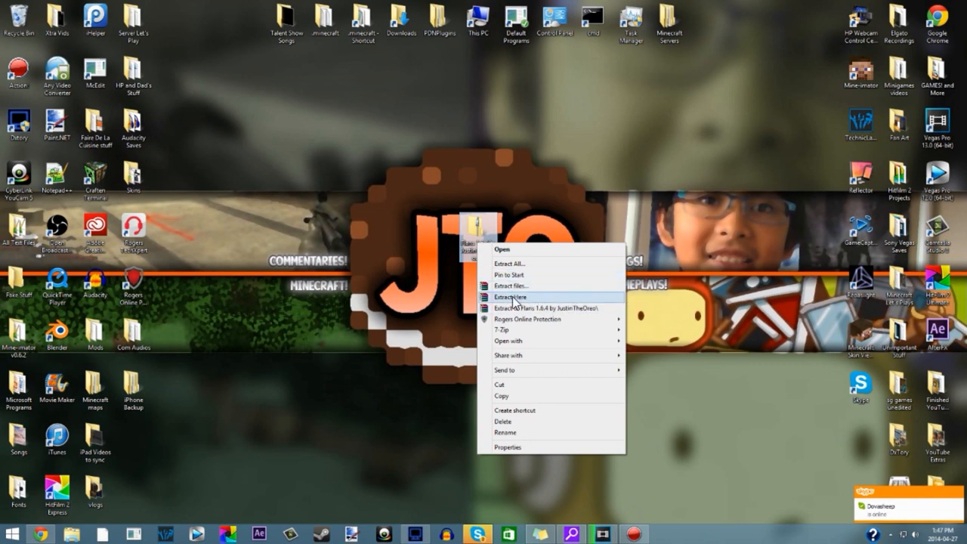
{"action": "mouse_move", "coordinate": [502, 330]}
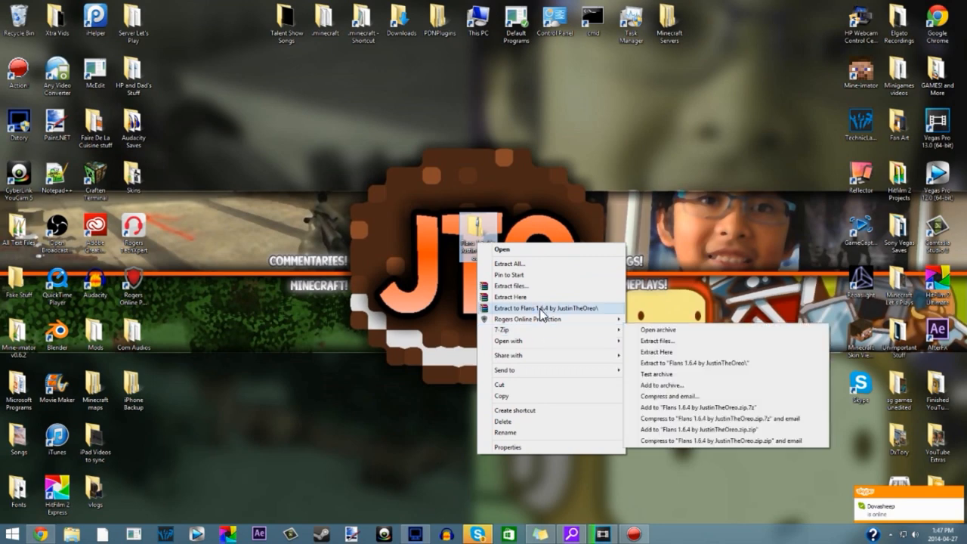
{"action": "mouse_move", "coordinate": [543, 308]}
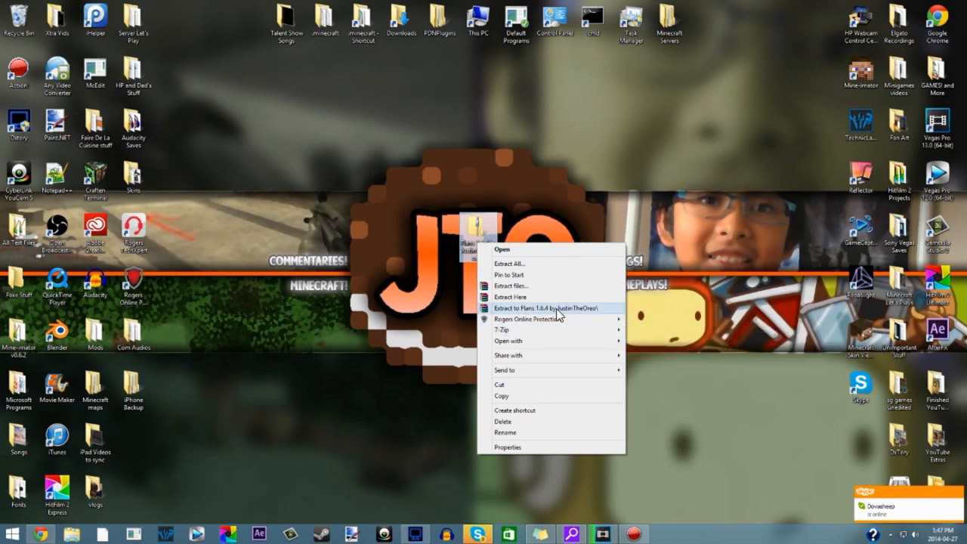
Extract the archive, then browse the Forge installer, FlansMod-4.0.jar, flan folder and FutureCraft pack
{"action": "left_click", "coordinate": [539, 308]}
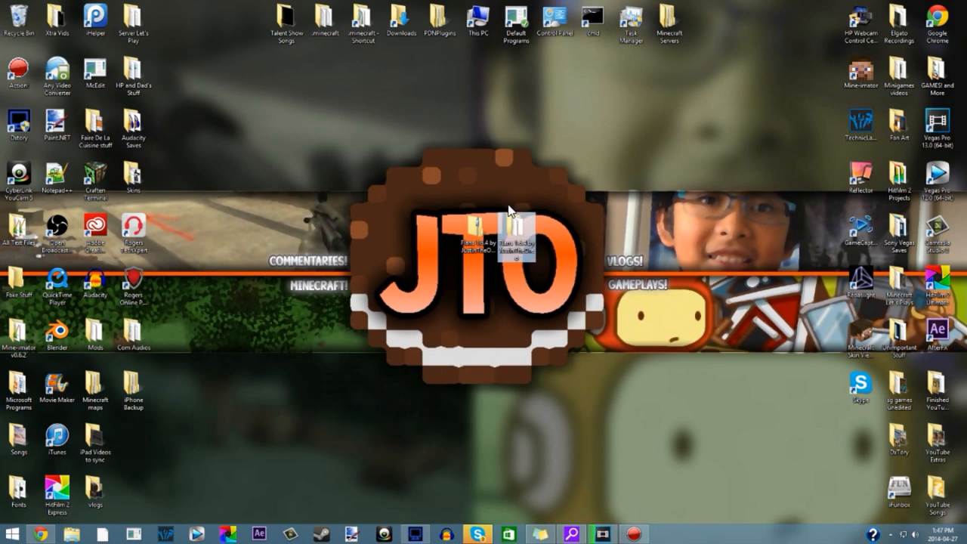
{"action": "mouse_move", "coordinate": [523, 262]}
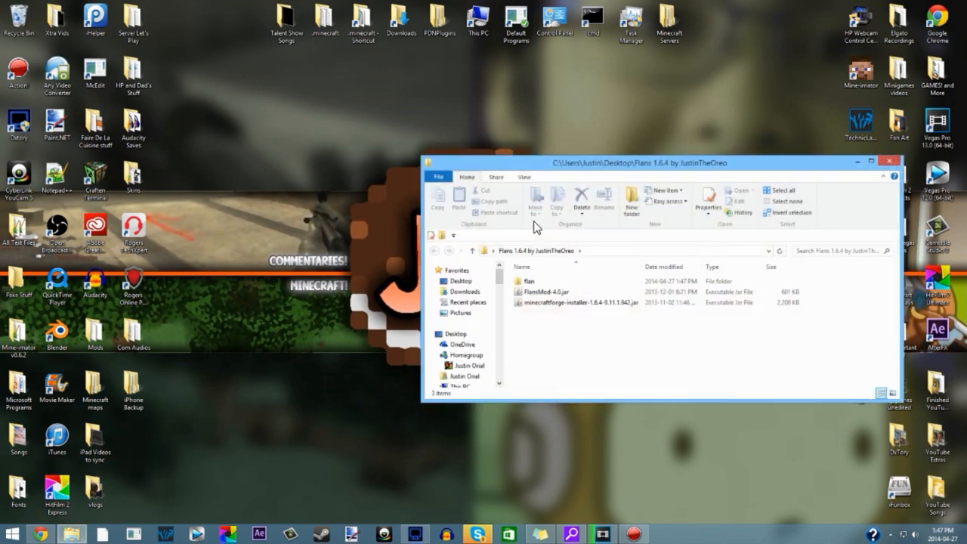
{"action": "left_click", "coordinate": [578, 303]}
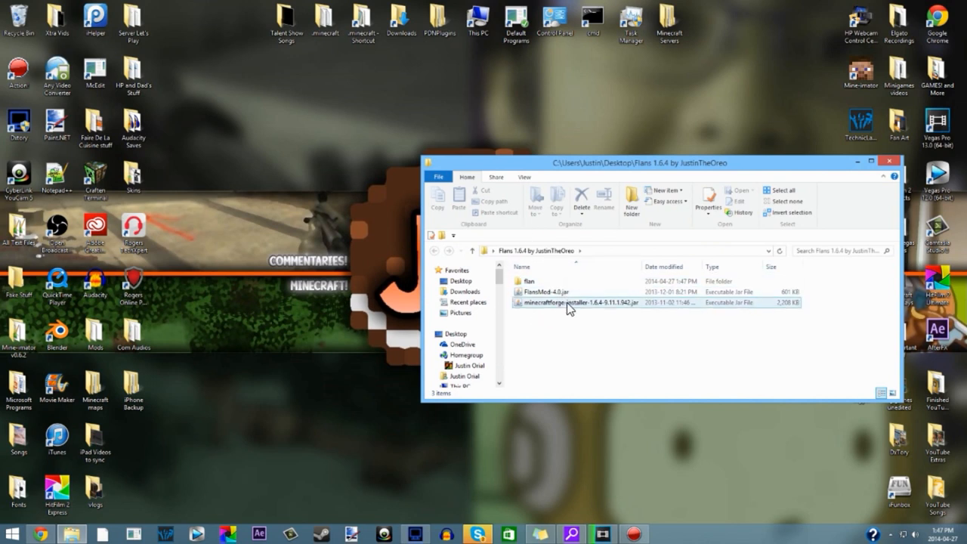
{"action": "left_click", "coordinate": [546, 292]}
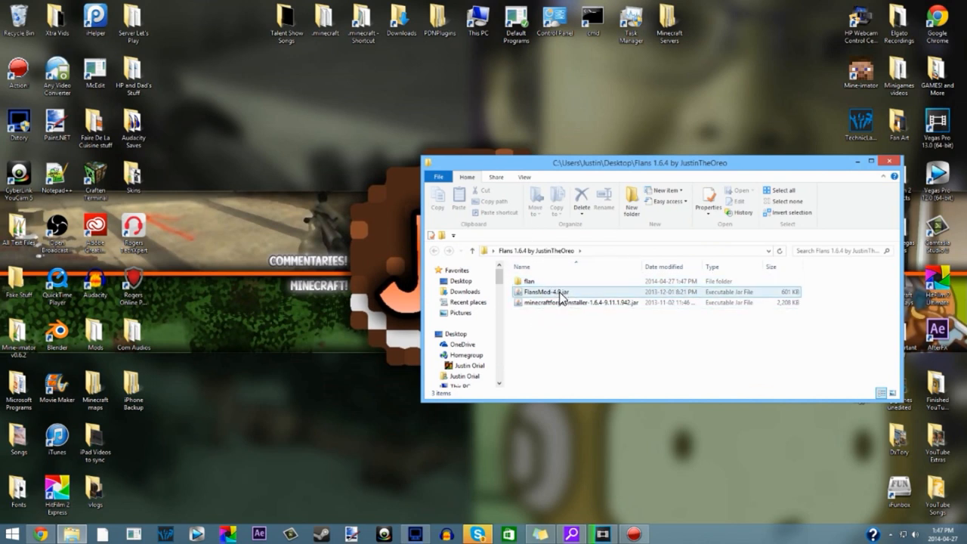
{"action": "left_click", "coordinate": [529, 282]}
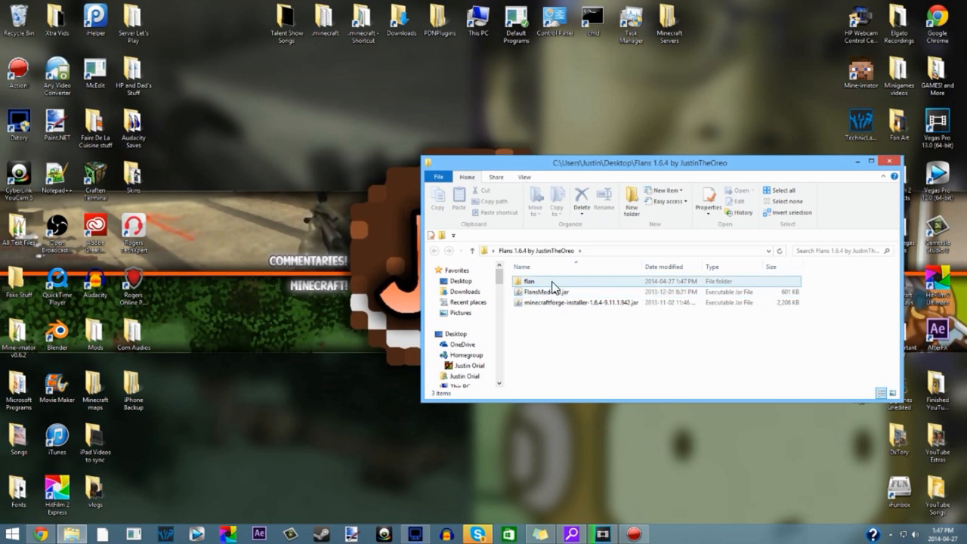
{"action": "double_click", "coordinate": [527, 281]}
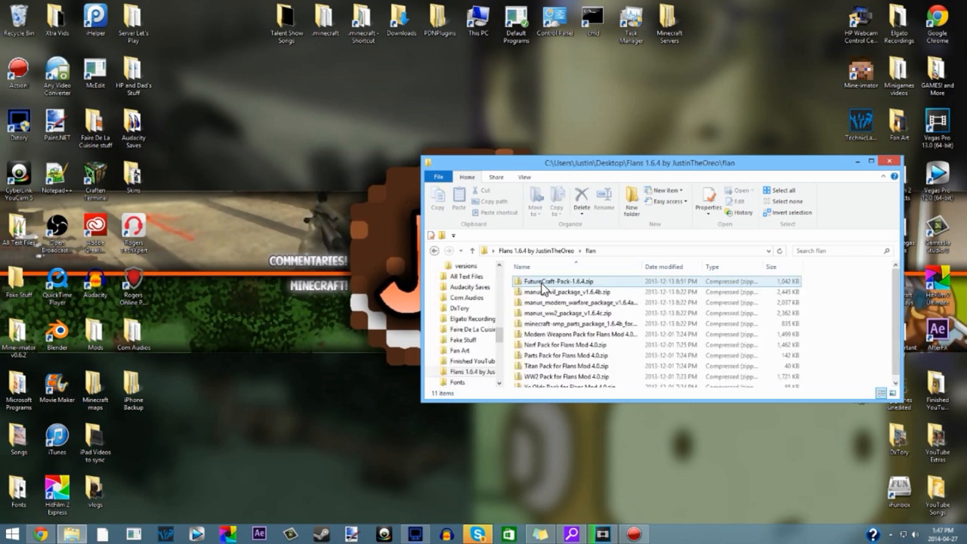
{"action": "left_click", "coordinate": [571, 307]}
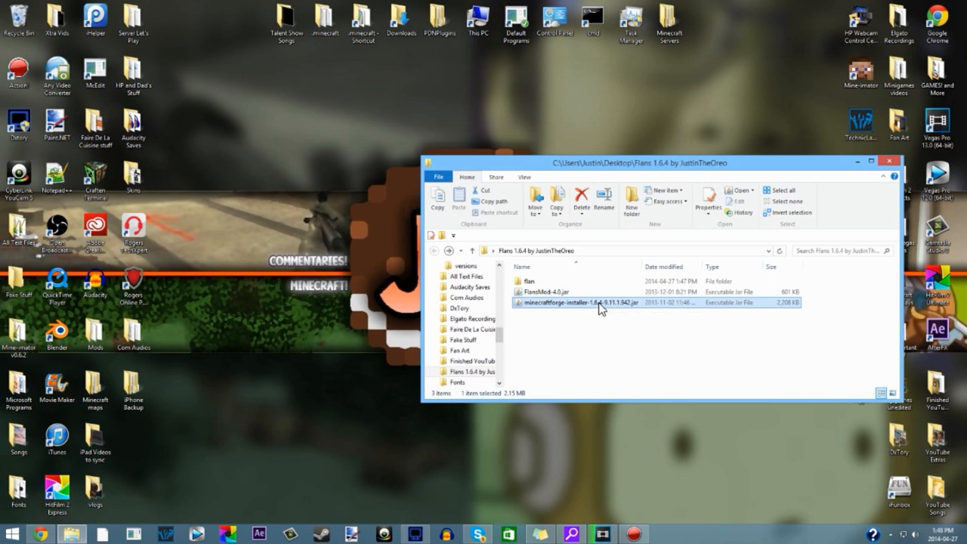
{"action": "double_click", "coordinate": [579, 302]}
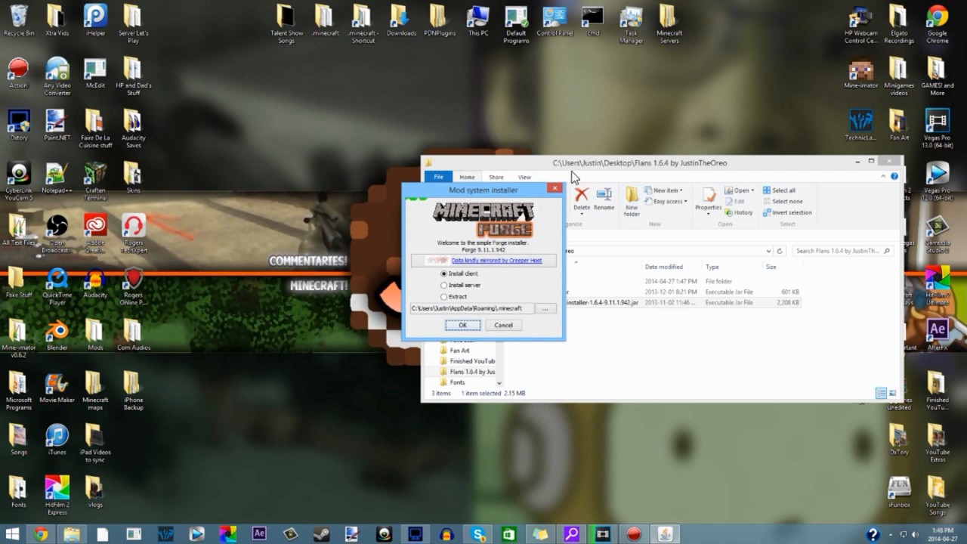
{"action": "left_click_drag", "start_coordinate": [484, 189], "coordinate": [478, 159]}
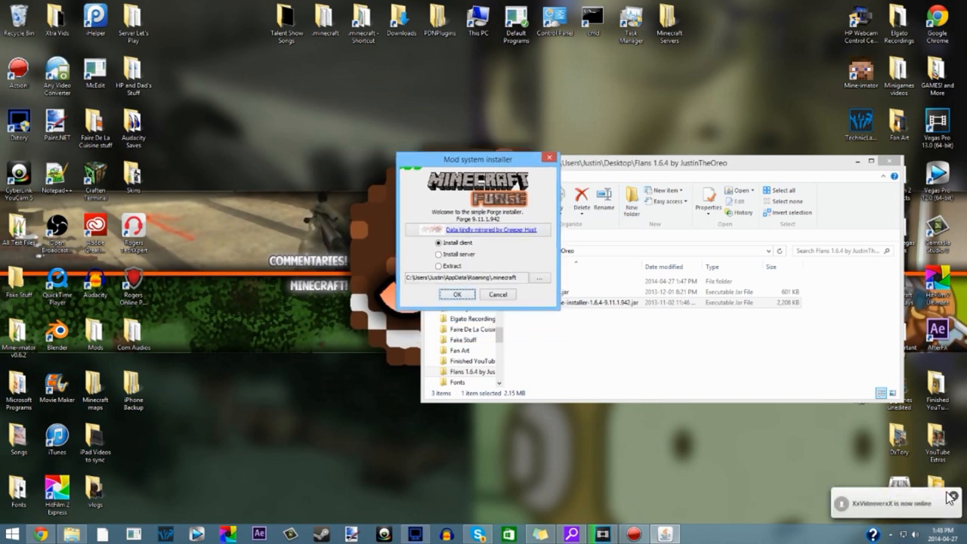
{"action": "mouse_move", "coordinate": [474, 164]}
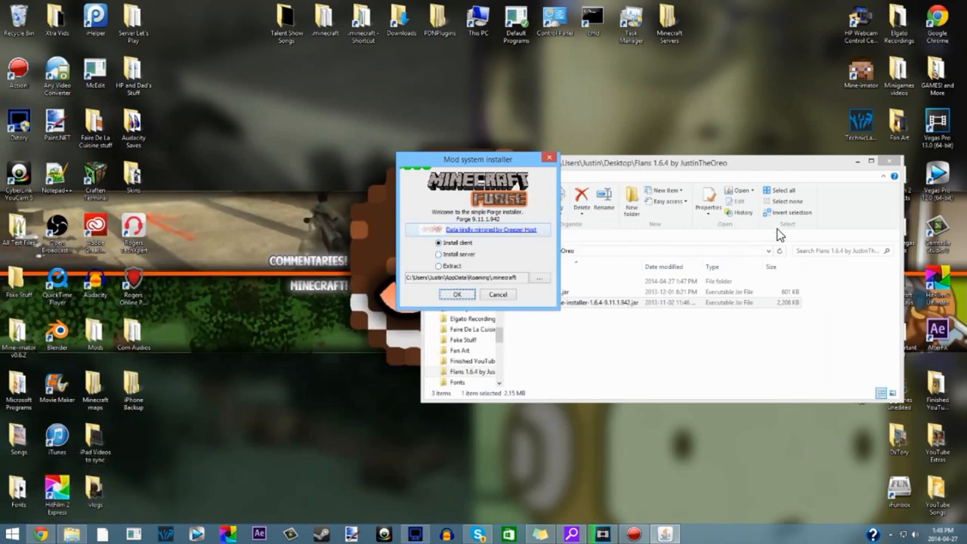
{"action": "left_click", "coordinate": [498, 294]}
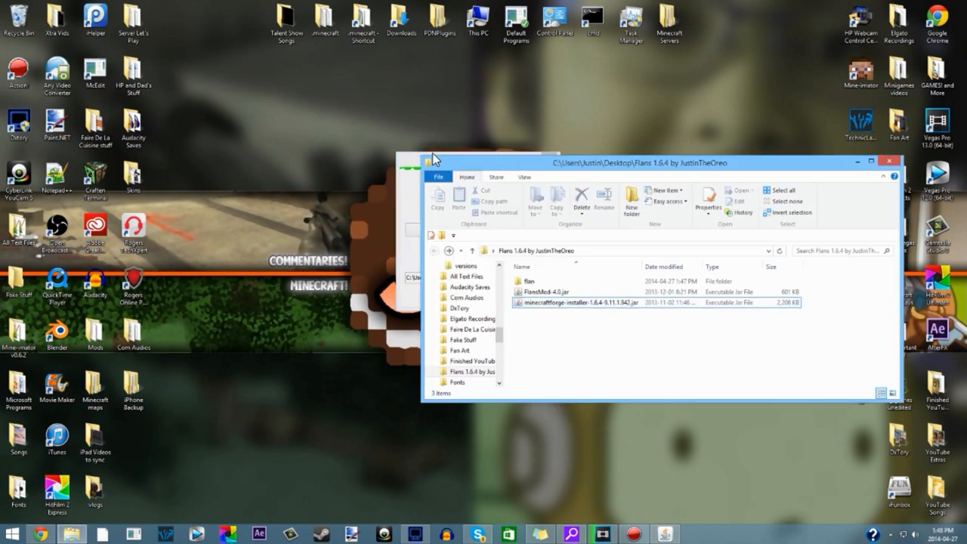
{"action": "double_click", "coordinate": [580, 302]}
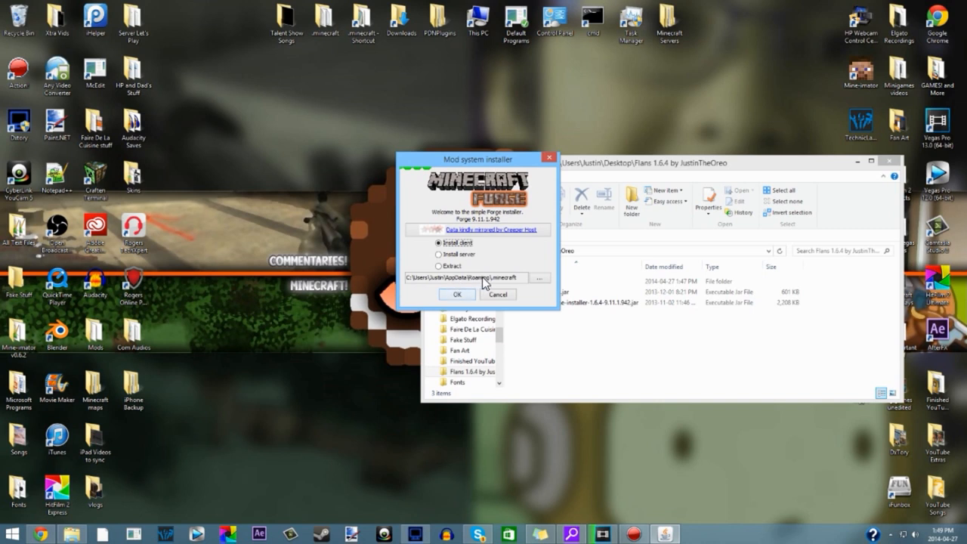
{"action": "mouse_move", "coordinate": [495, 284]}
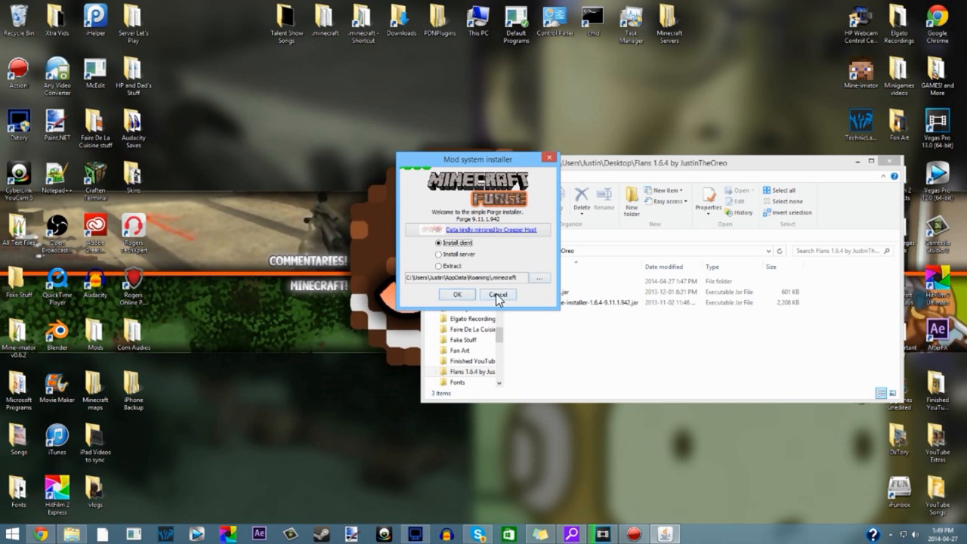
{"action": "left_click", "coordinate": [497, 294]}
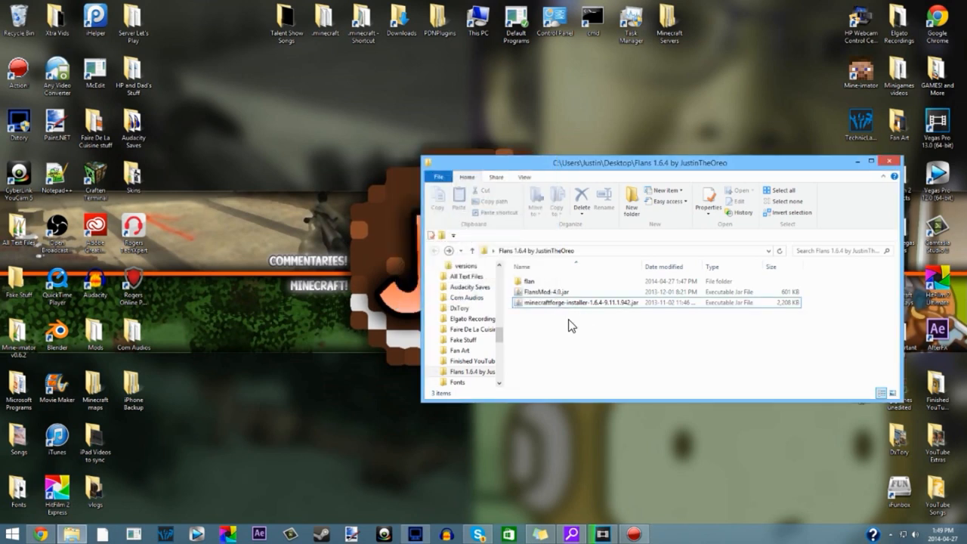
{"action": "left_click", "coordinate": [526, 281]}
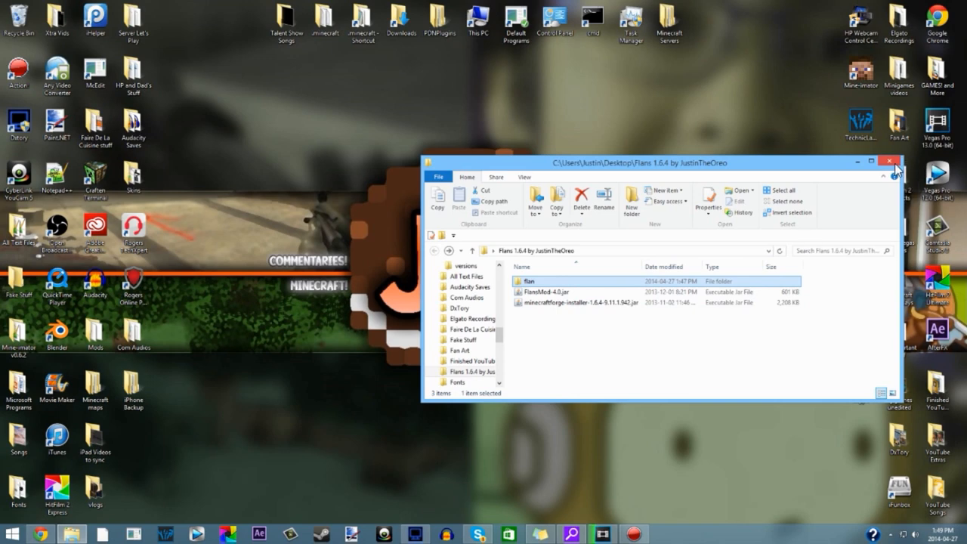
{"action": "left_click", "coordinate": [890, 162]}
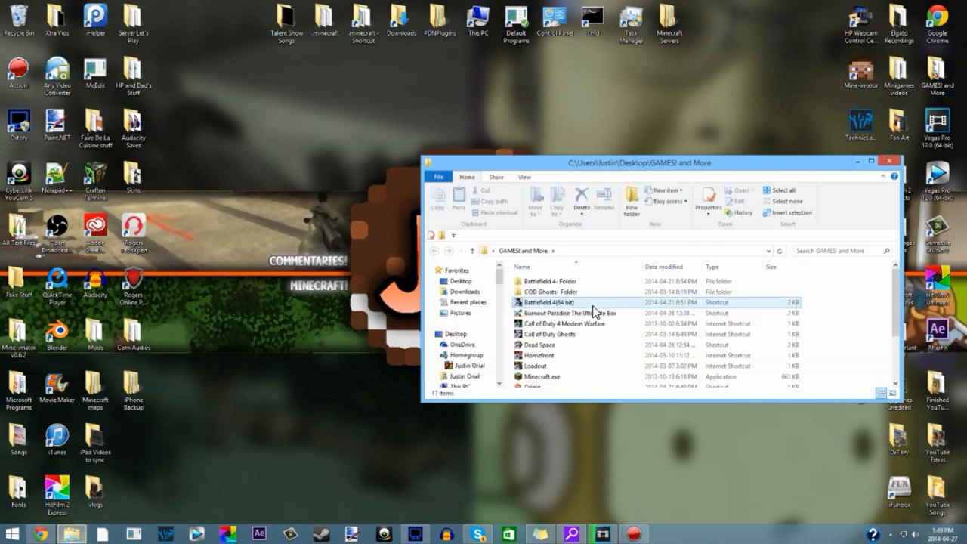
{"action": "left_click", "coordinate": [540, 376]}
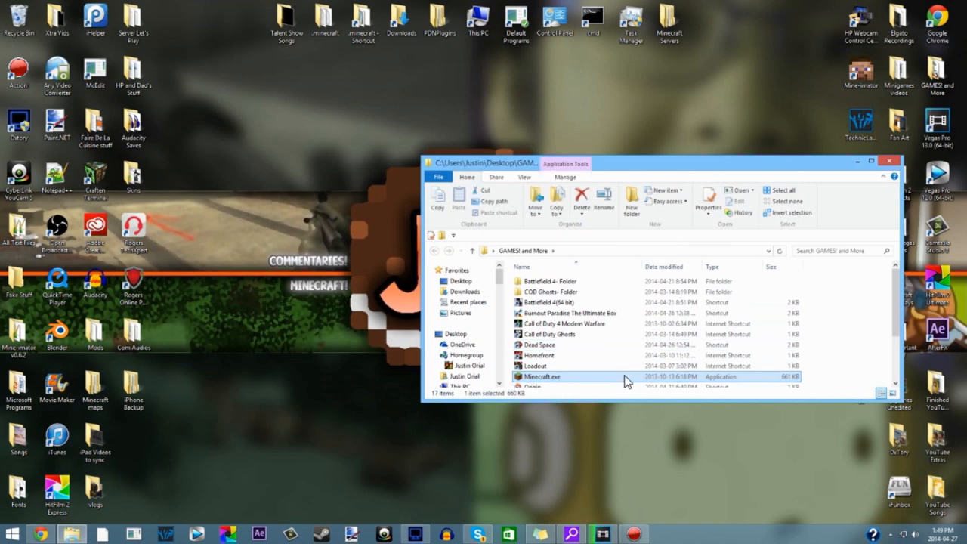
{"action": "double_click", "coordinate": [539, 376]}
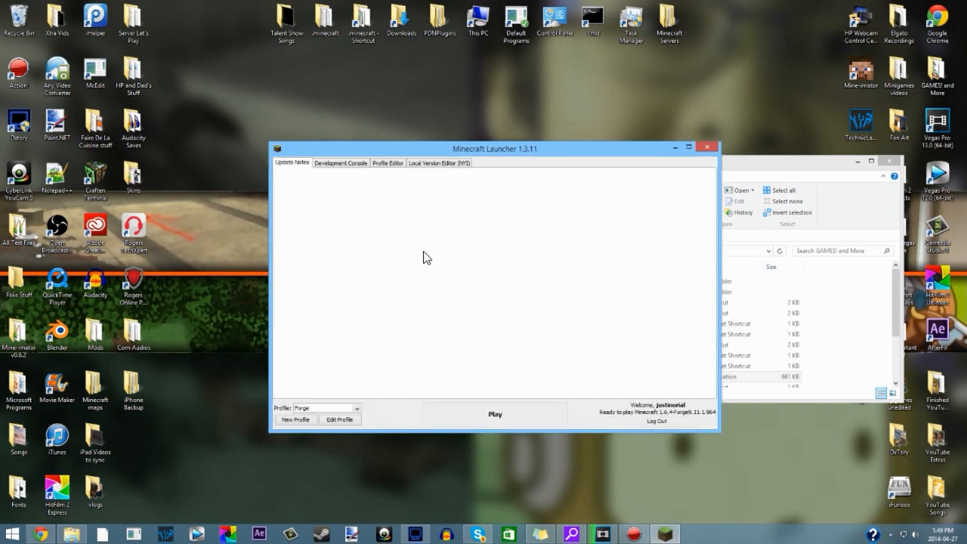
{"action": "left_click", "coordinate": [356, 408]}
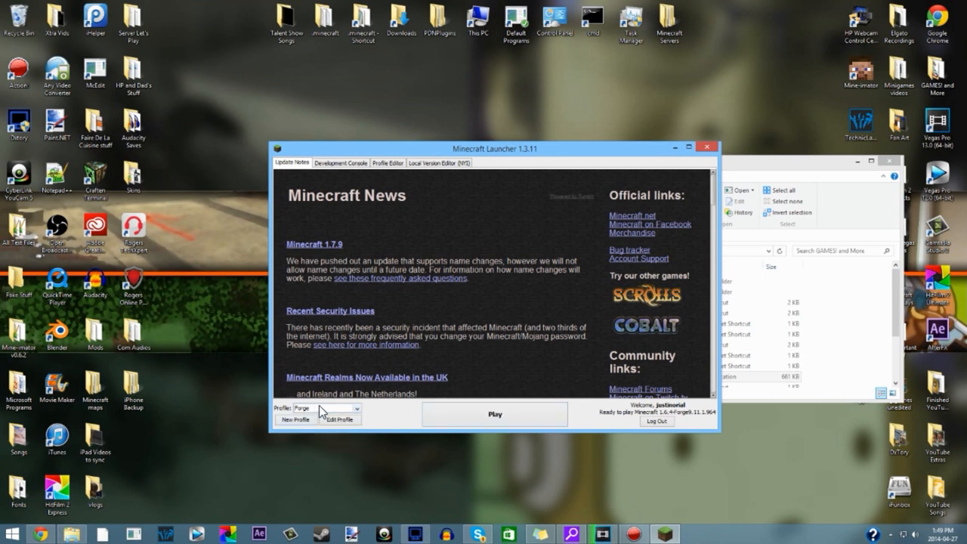
{"action": "mouse_move", "coordinate": [601, 421]}
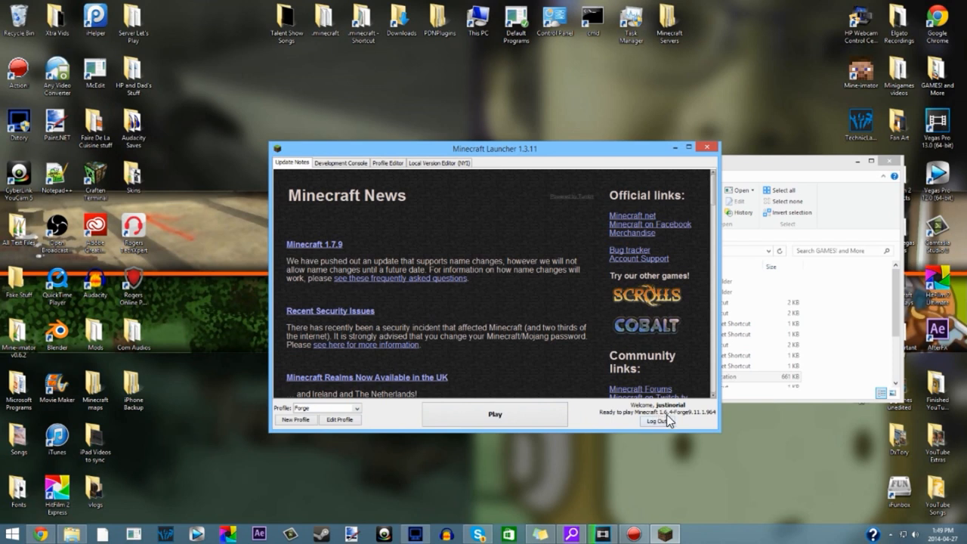
{"action": "mouse_move", "coordinate": [703, 420]}
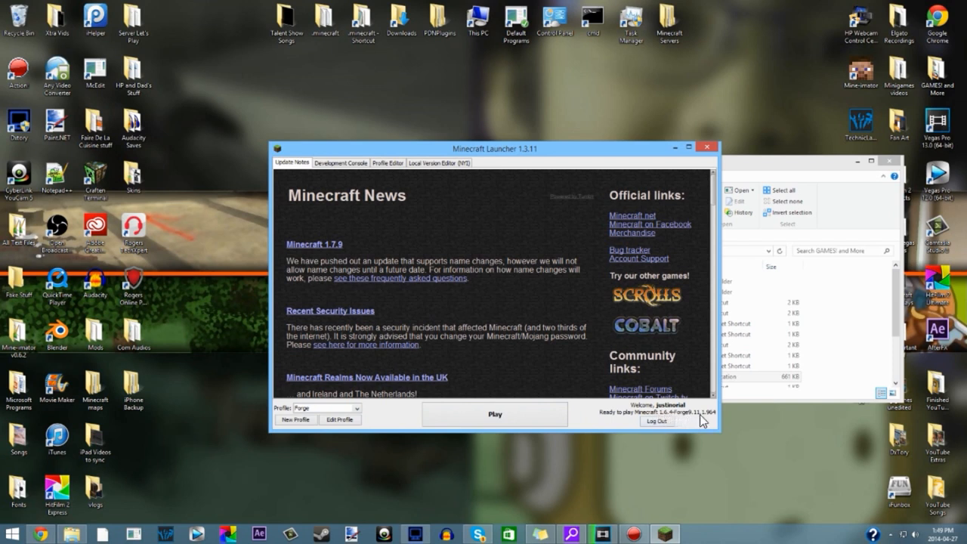
{"action": "mouse_move", "coordinate": [661, 261]}
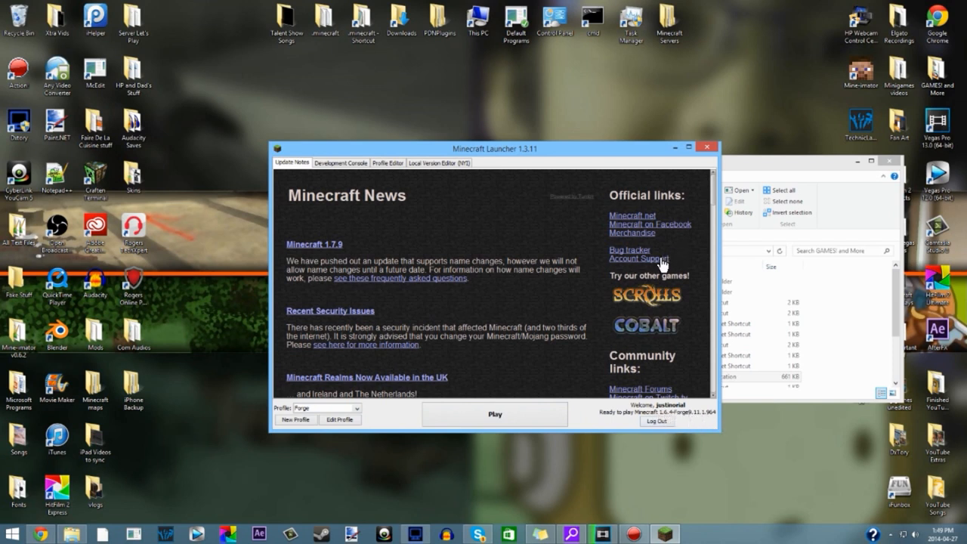
{"action": "mouse_move", "coordinate": [655, 248]}
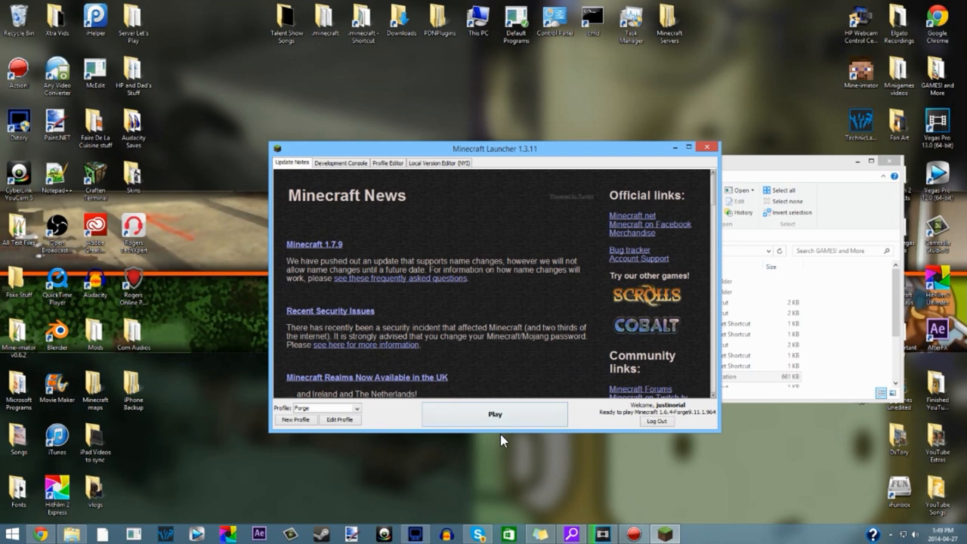
{"action": "mouse_move", "coordinate": [707, 148]}
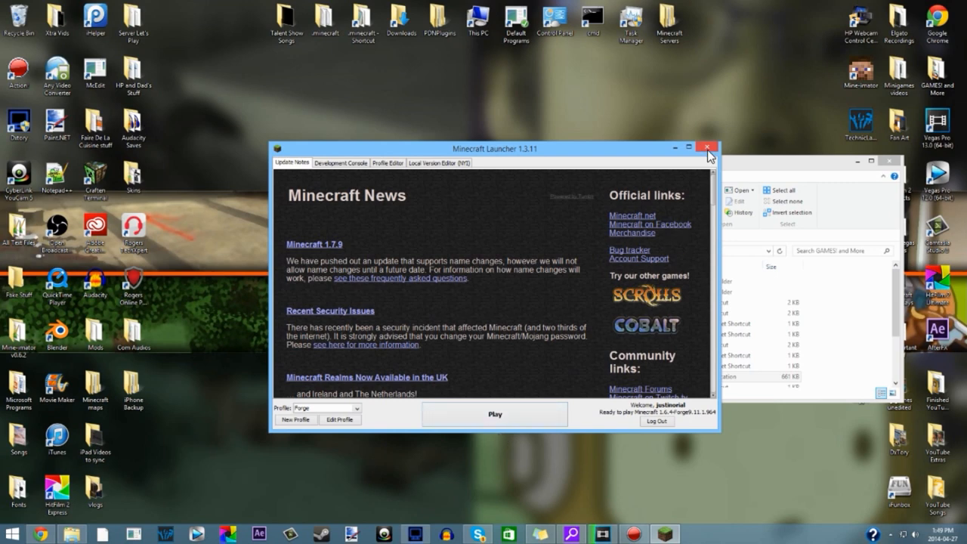
{"action": "left_click", "coordinate": [708, 147]}
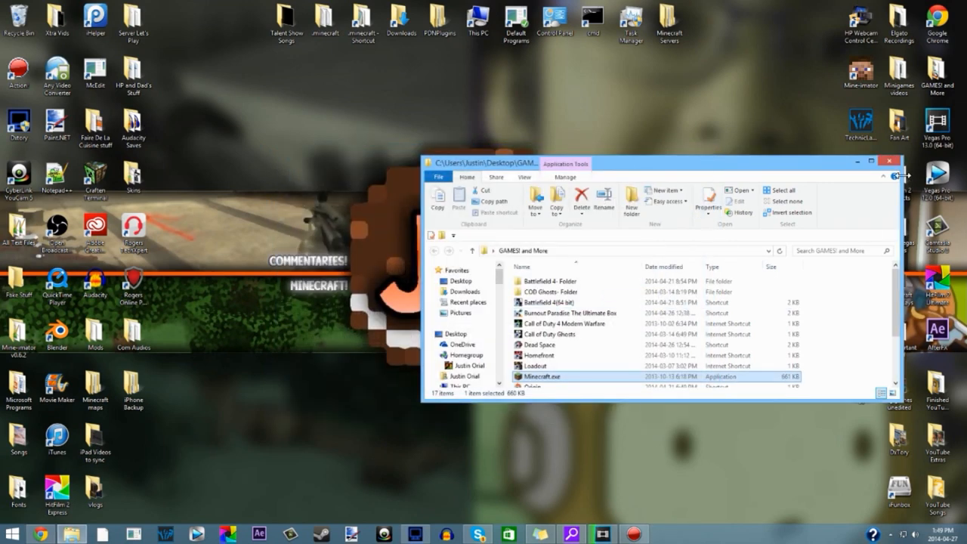
{"action": "left_click", "coordinate": [890, 161]}
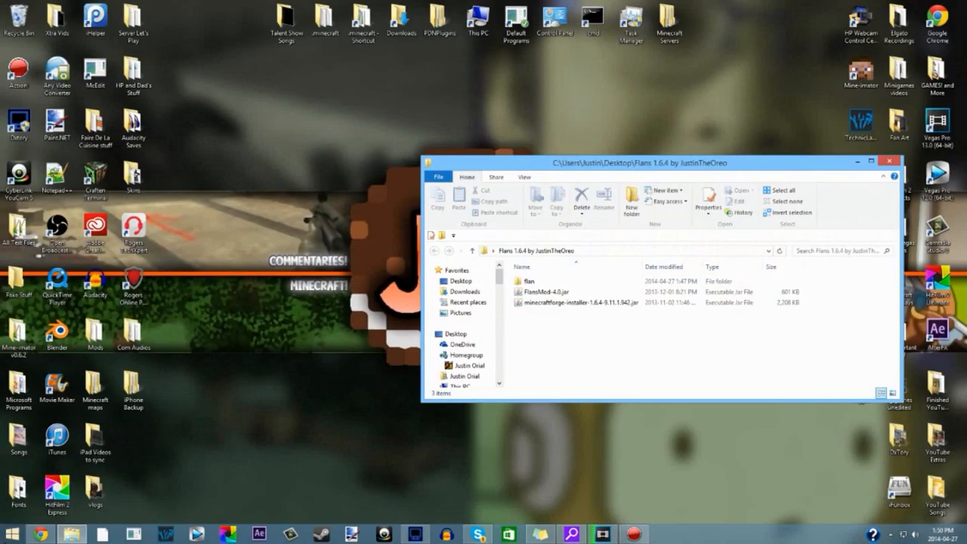
Run %appdata% from the Win+R prompt to reach the Roaming folder
{"action": "key", "text": "Super"}
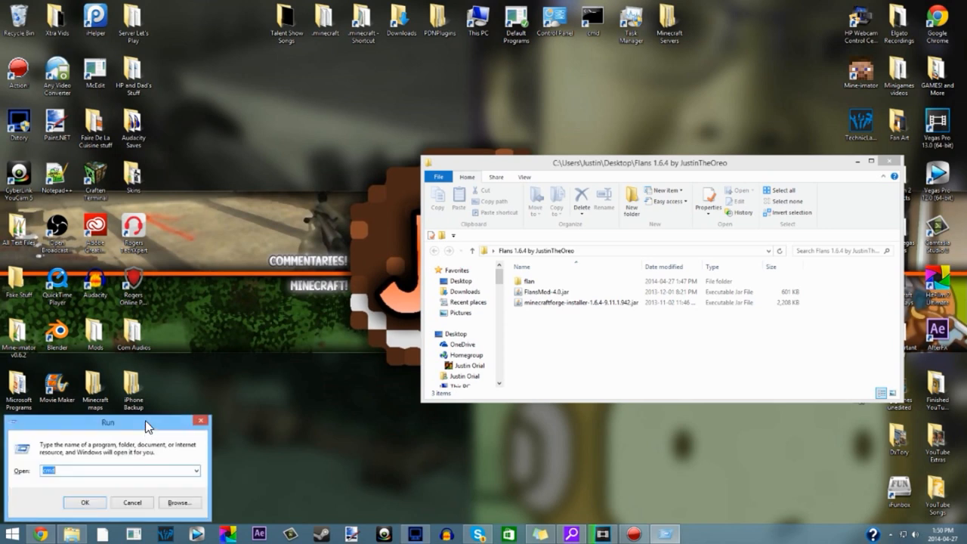
{"action": "type", "text": "%appdata%"}
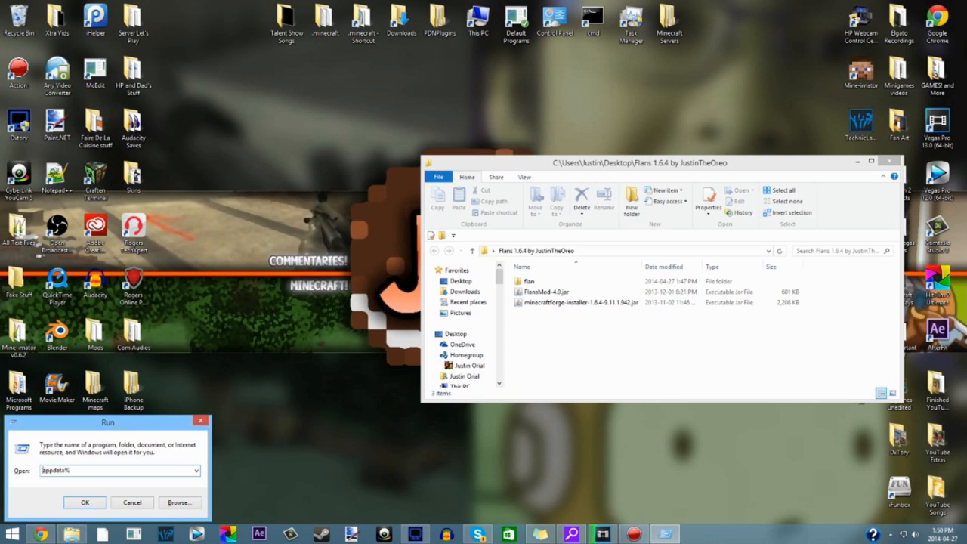
{"action": "left_click", "coordinate": [85, 502]}
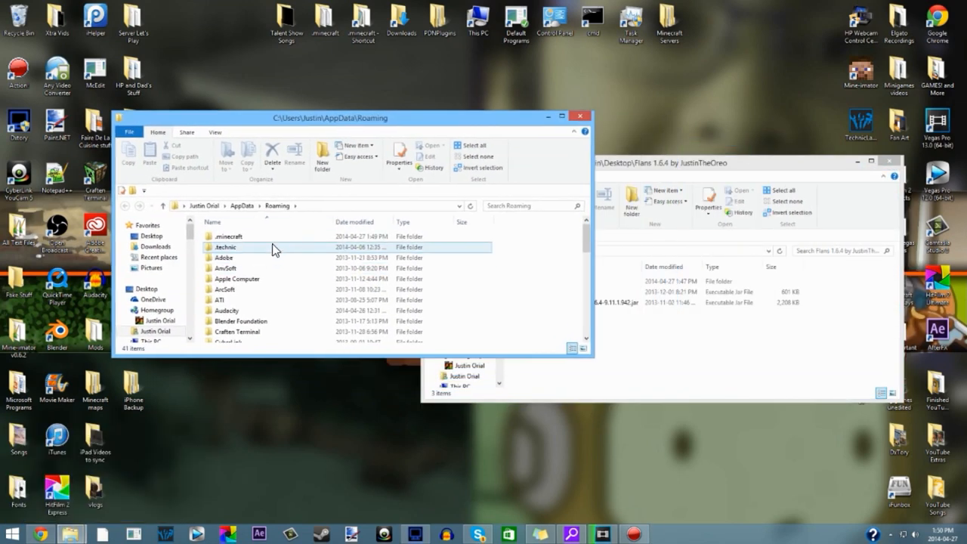
Open .minecraft > mods and drop FlansMod-4.0.jar into it
{"action": "double_click", "coordinate": [227, 236]}
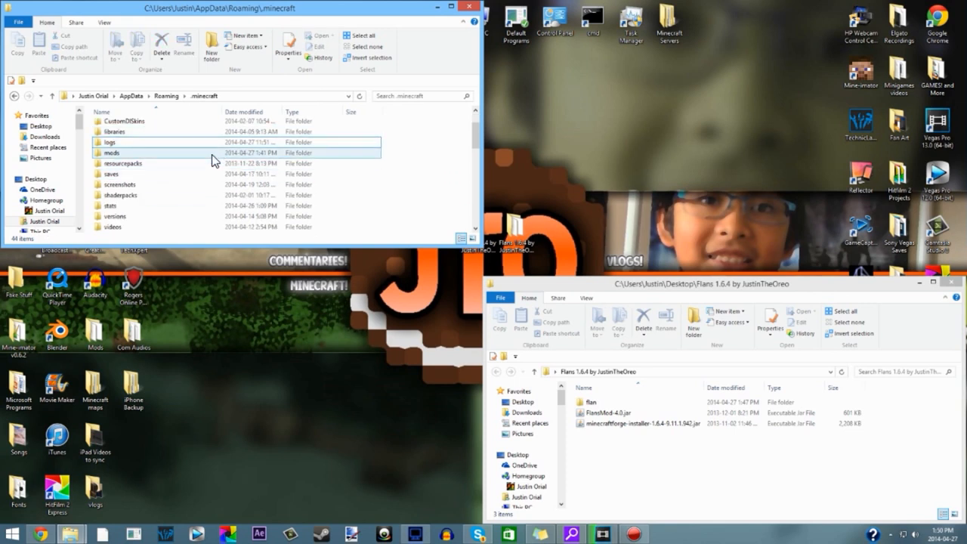
{"action": "mouse_move", "coordinate": [111, 153]}
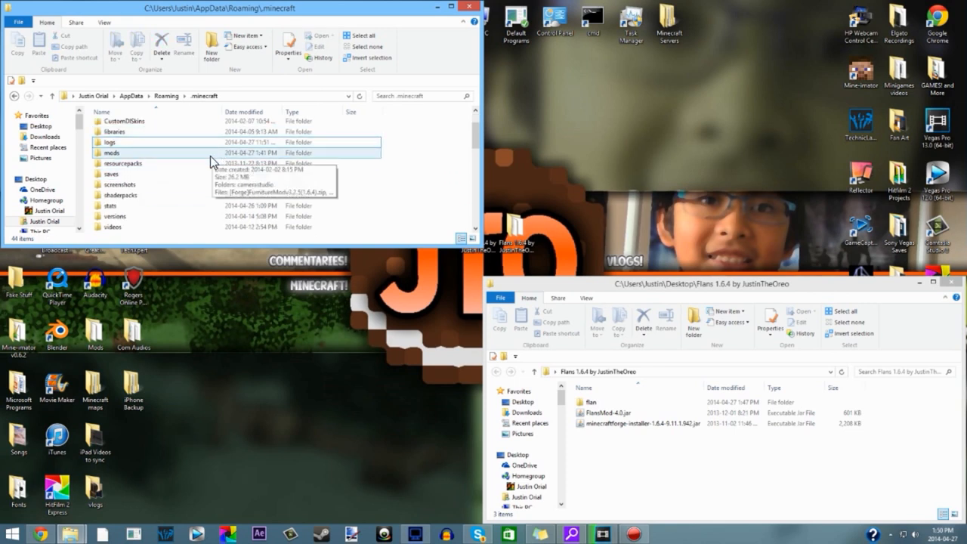
{"action": "double_click", "coordinate": [112, 152]}
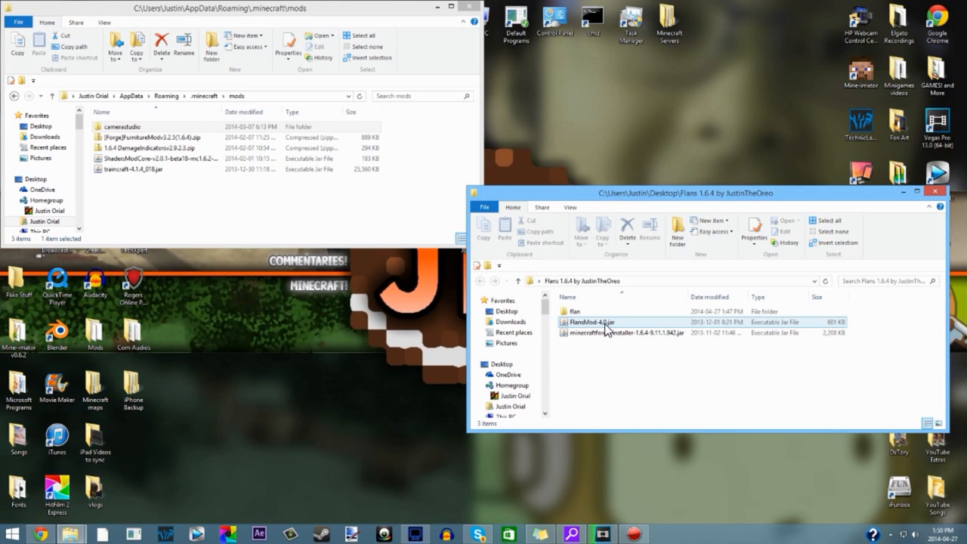
{"action": "left_click", "coordinate": [591, 322]}
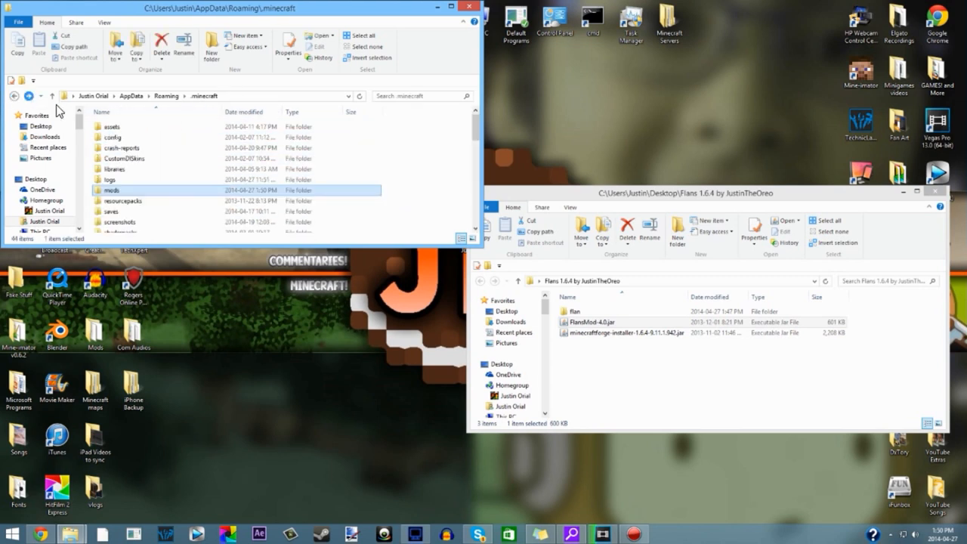
Copy the flan content folder into .minecraft and close the .minecraft window
{"action": "left_click", "coordinate": [574, 312]}
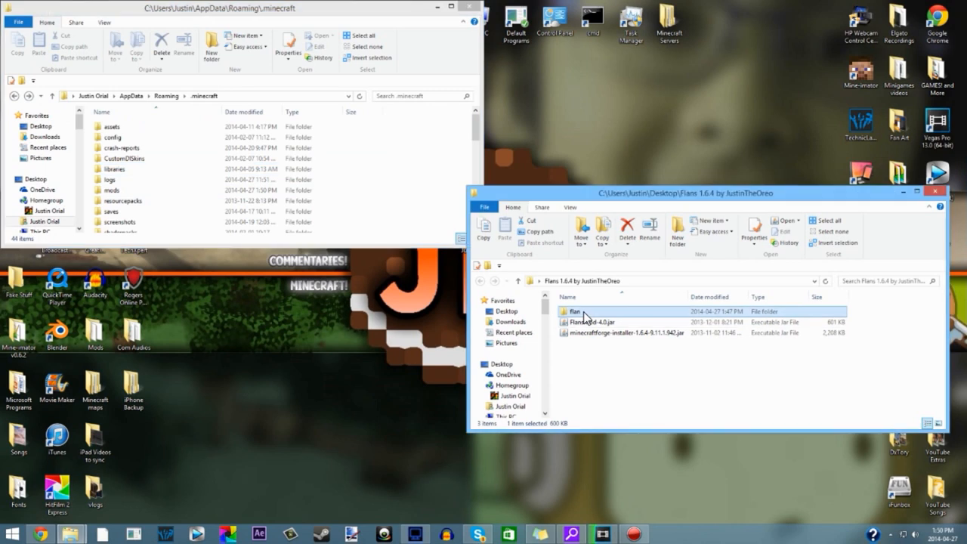
{"action": "double_click", "coordinate": [575, 311]}
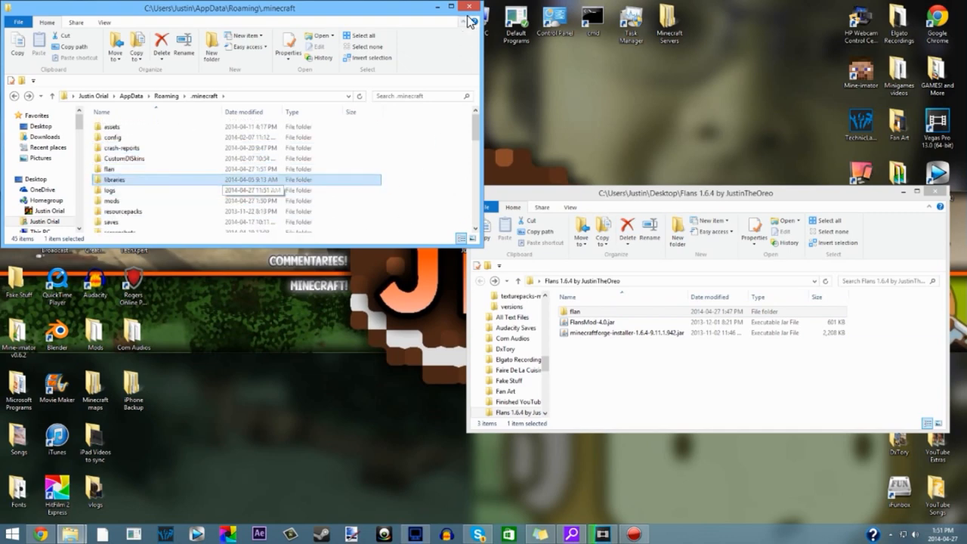
{"action": "left_click", "coordinate": [469, 8]}
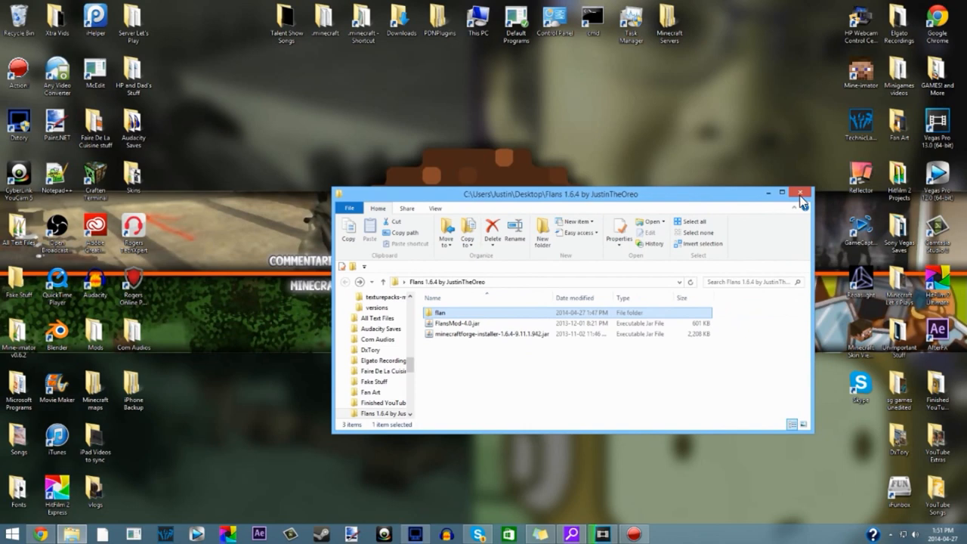
Close the Flans folder, run Minecraft.exe and play the Forge profile
{"action": "left_click", "coordinate": [801, 194]}
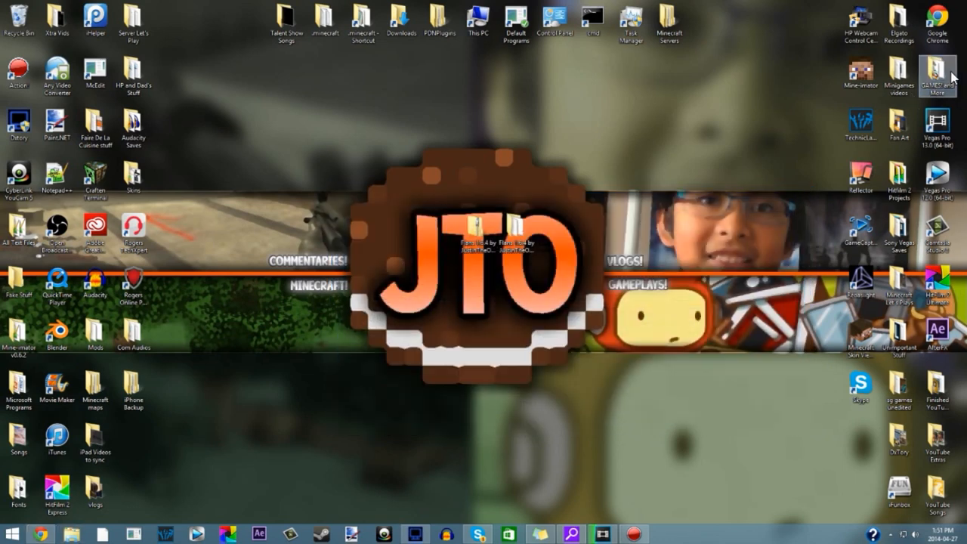
{"action": "double_click", "coordinate": [938, 72]}
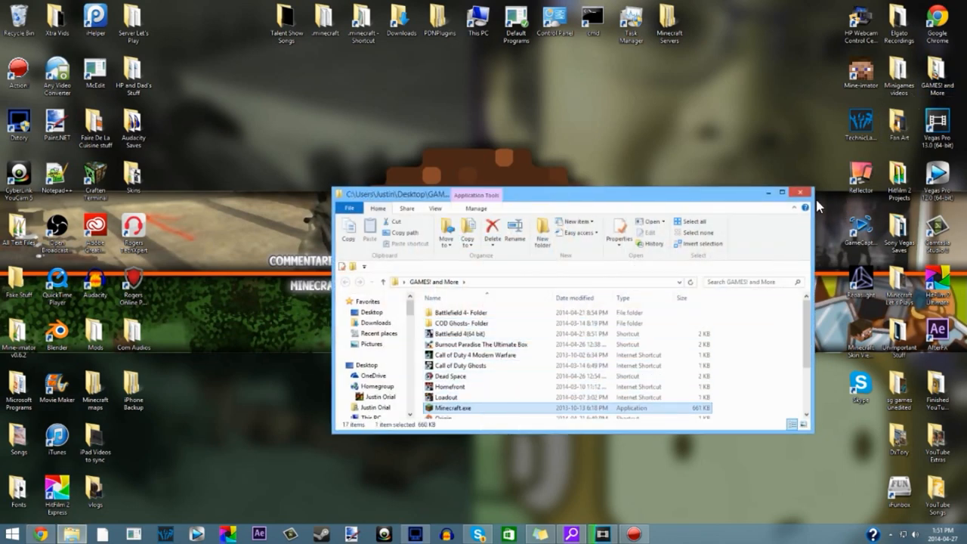
{"action": "double_click", "coordinate": [453, 408]}
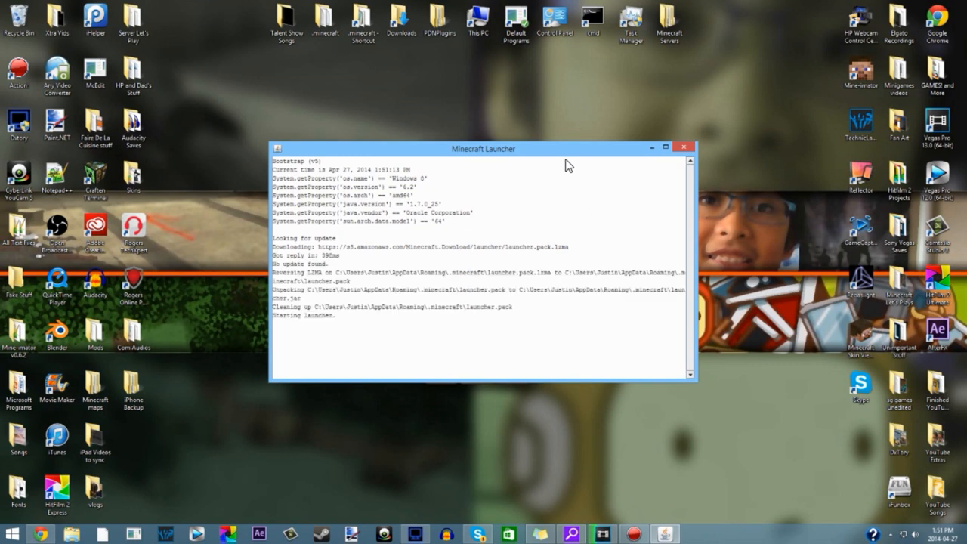
{"action": "mouse_move", "coordinate": [444, 186]}
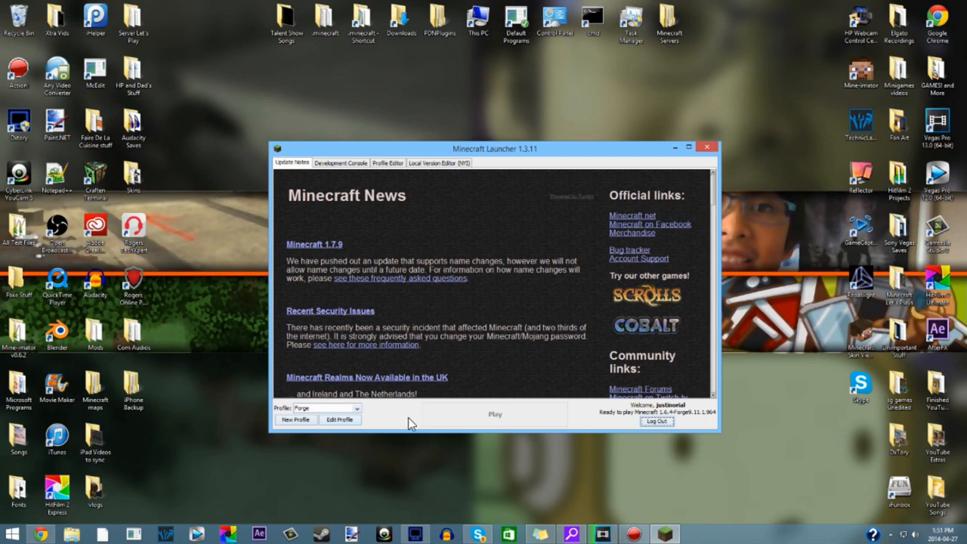
{"action": "left_click", "coordinate": [494, 413]}
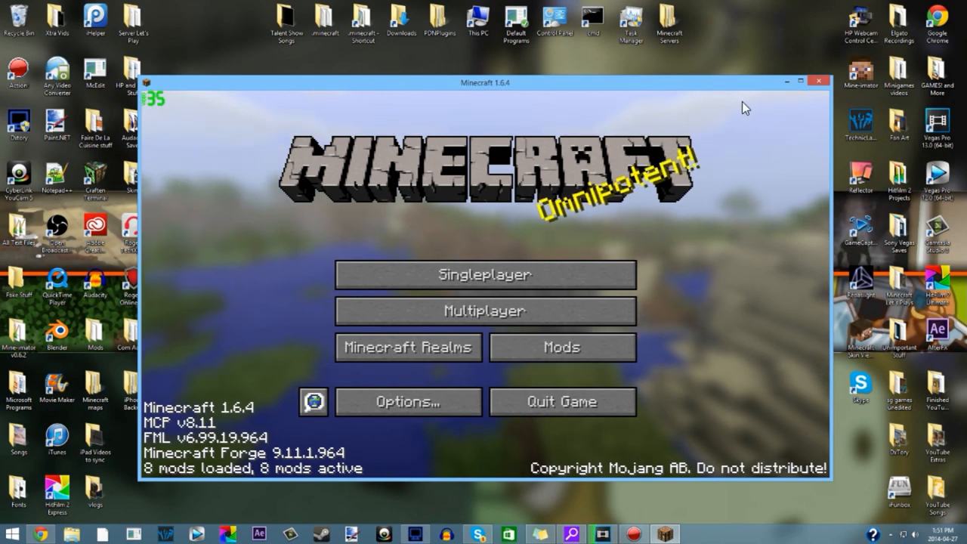
Maximize the game, open Mods, and scroll the mod list down to Flans Mod 4.0
{"action": "left_click", "coordinate": [800, 82]}
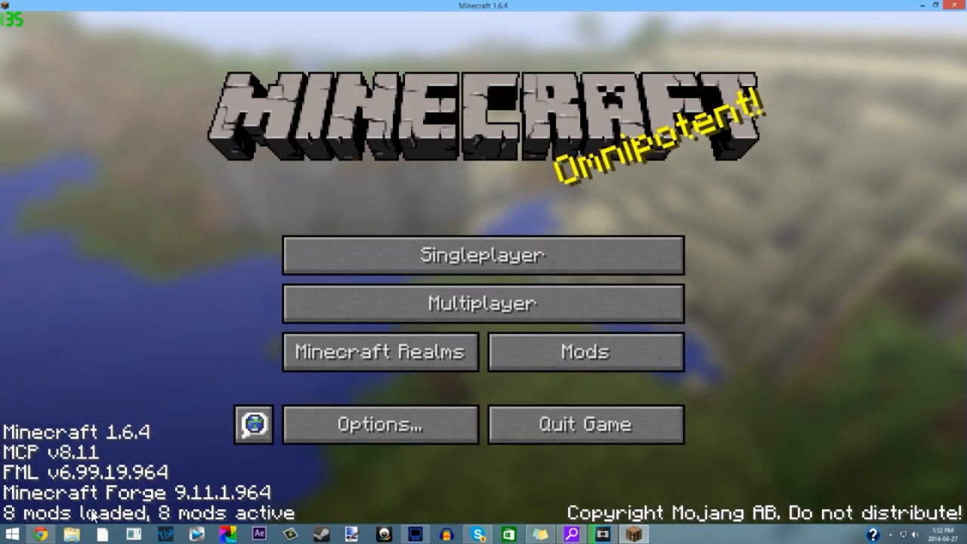
{"action": "left_click", "coordinate": [586, 352]}
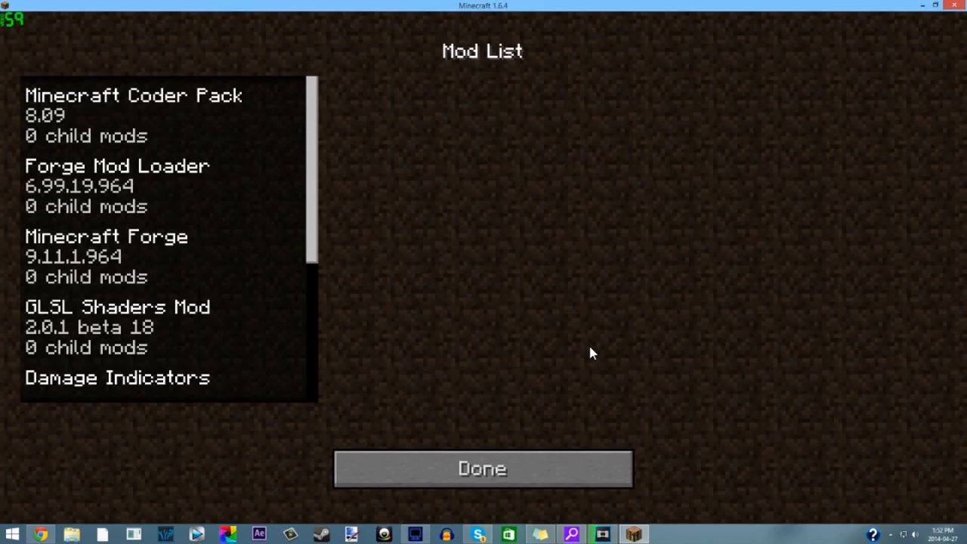
{"action": "left_click", "coordinate": [117, 185]}
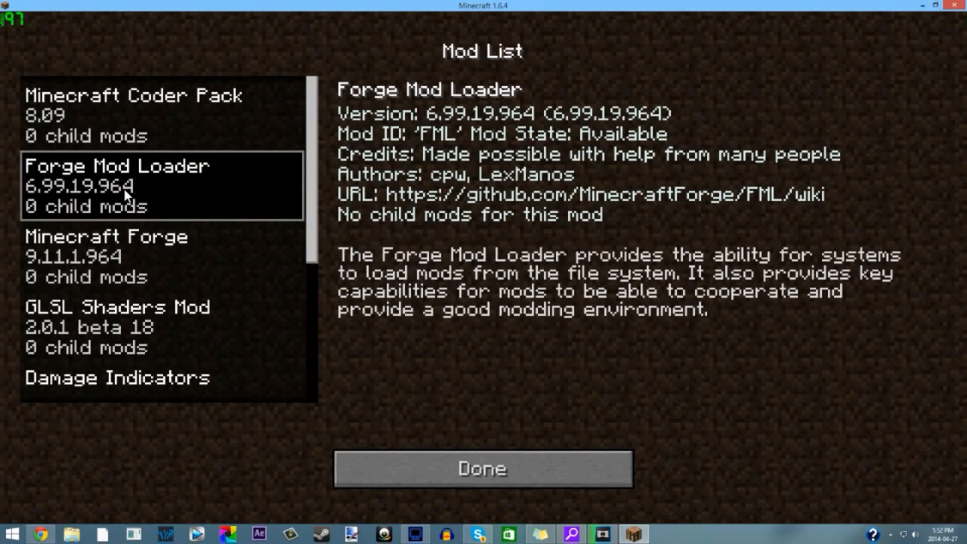
{"action": "scroll", "scroll_direction": "down", "scroll_amount": 3}
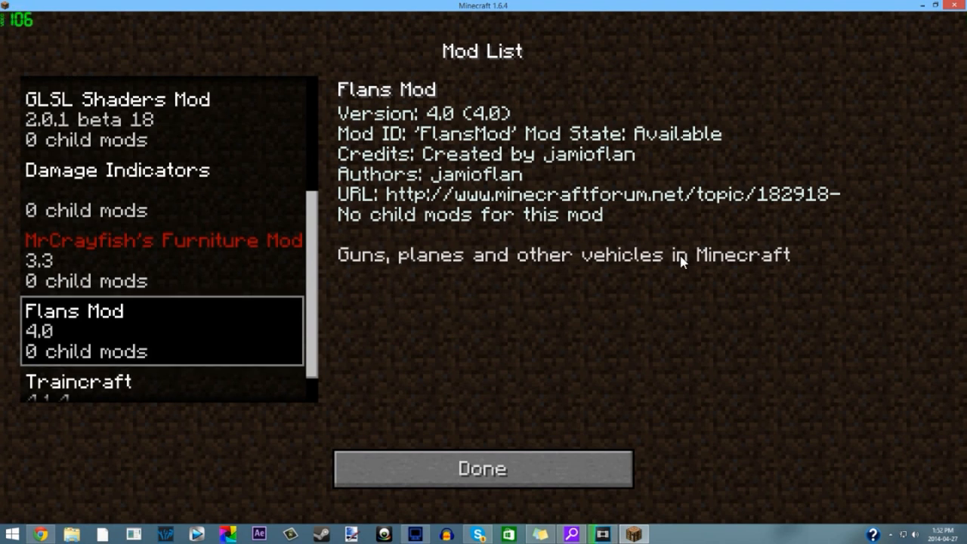
Load a singleplayer world and open page two of the creative inventory
{"action": "left_click", "coordinate": [482, 468]}
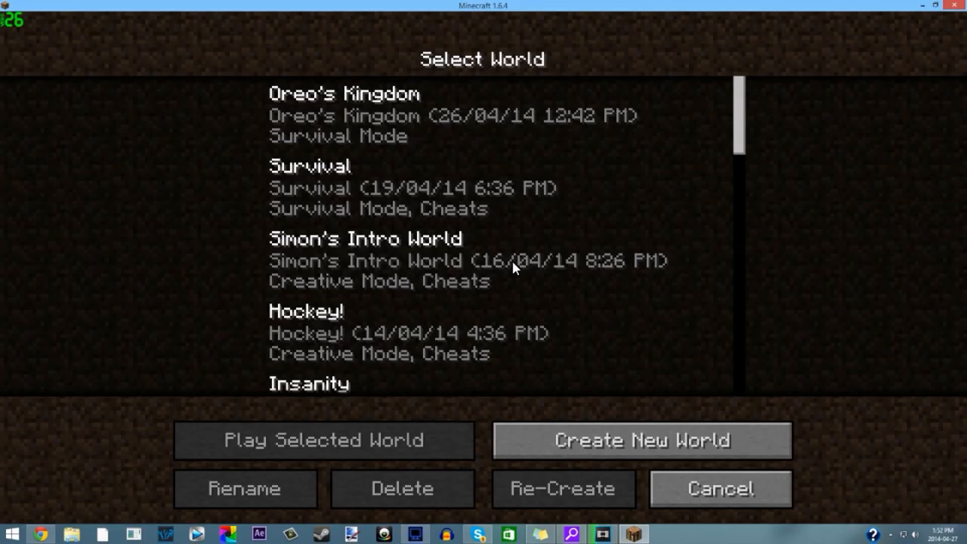
{"action": "mouse_move", "coordinate": [393, 279]}
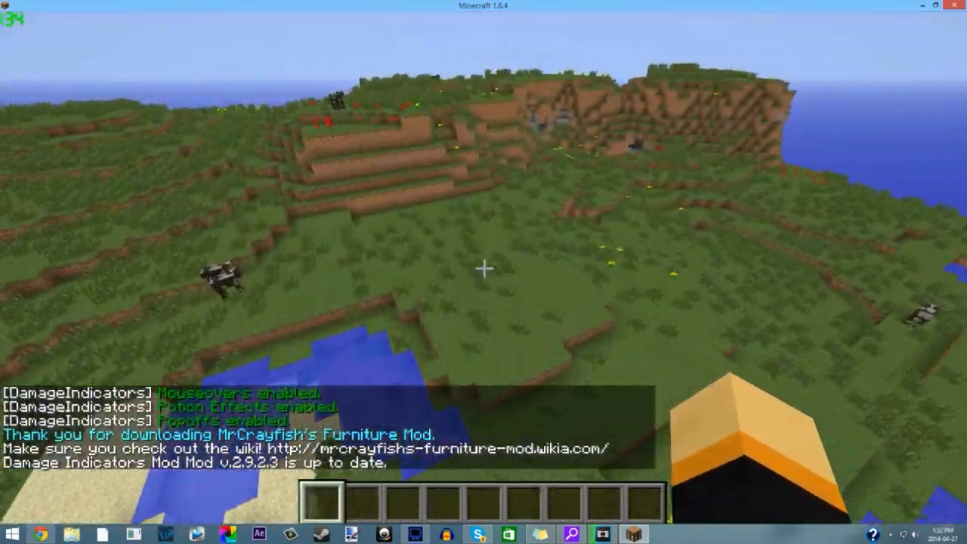
{"action": "key", "text": "e"}
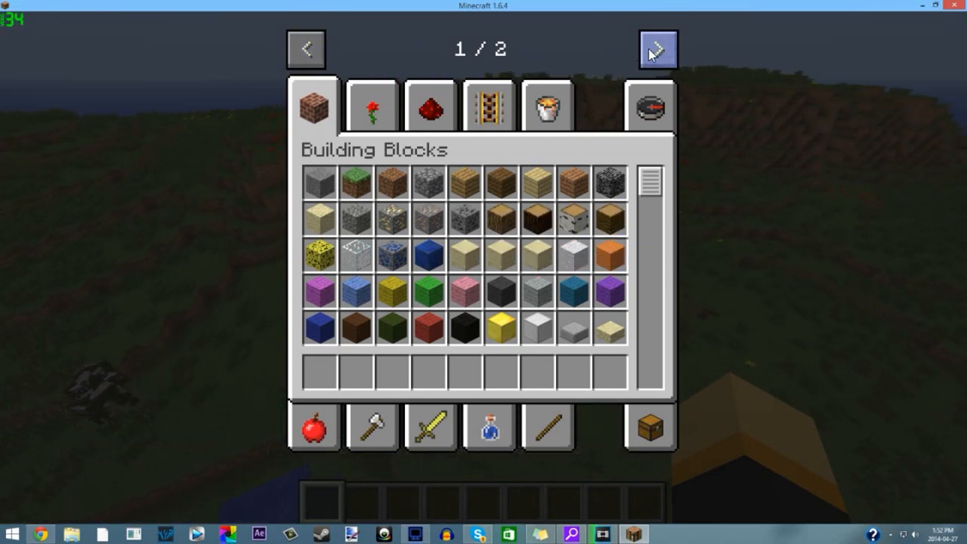
{"action": "left_click", "coordinate": [658, 48]}
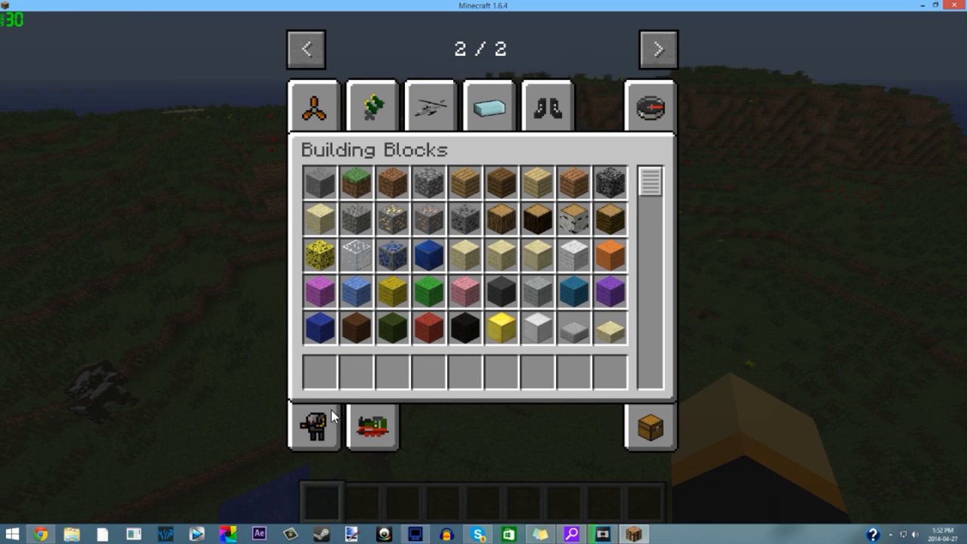
{"action": "mouse_move", "coordinate": [319, 328]}
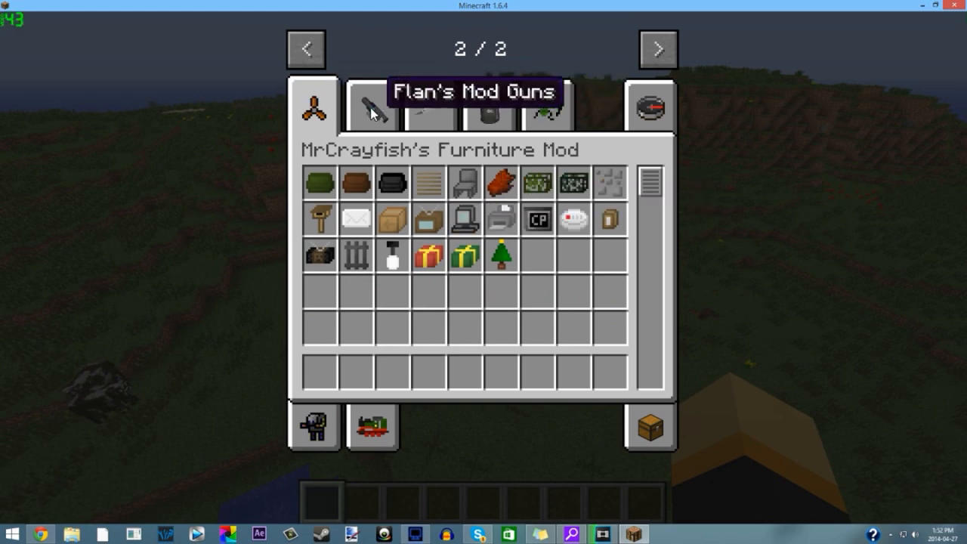
Browse the Flan's Mod Guns, Vehicles, Parts, Team Stuff and Mechas tabs
{"action": "left_click", "coordinate": [372, 106]}
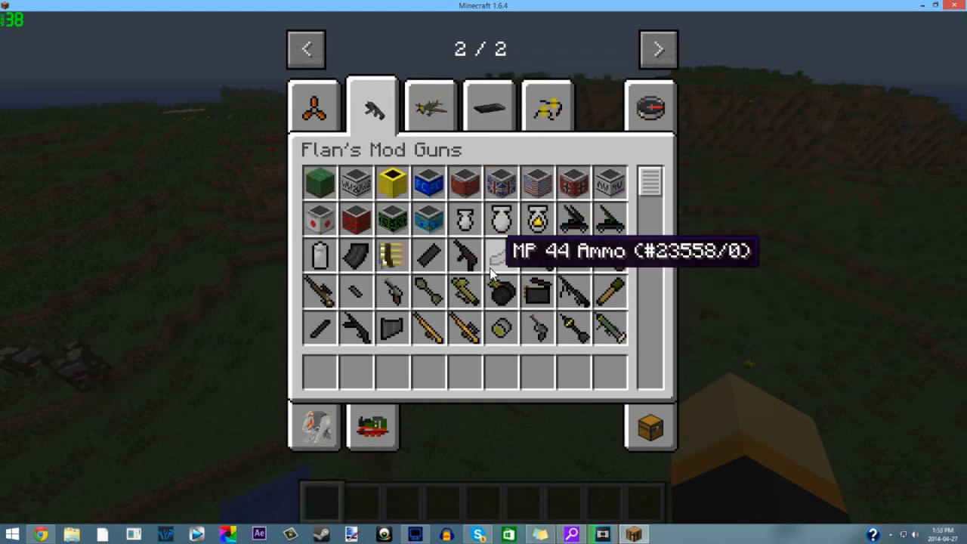
{"action": "mouse_move", "coordinate": [591, 308]}
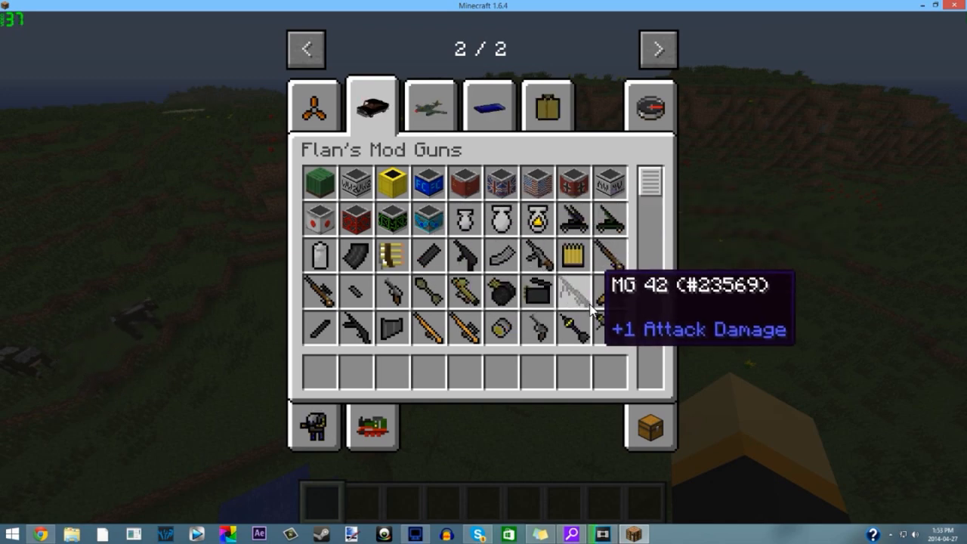
{"action": "left_click", "coordinate": [372, 105]}
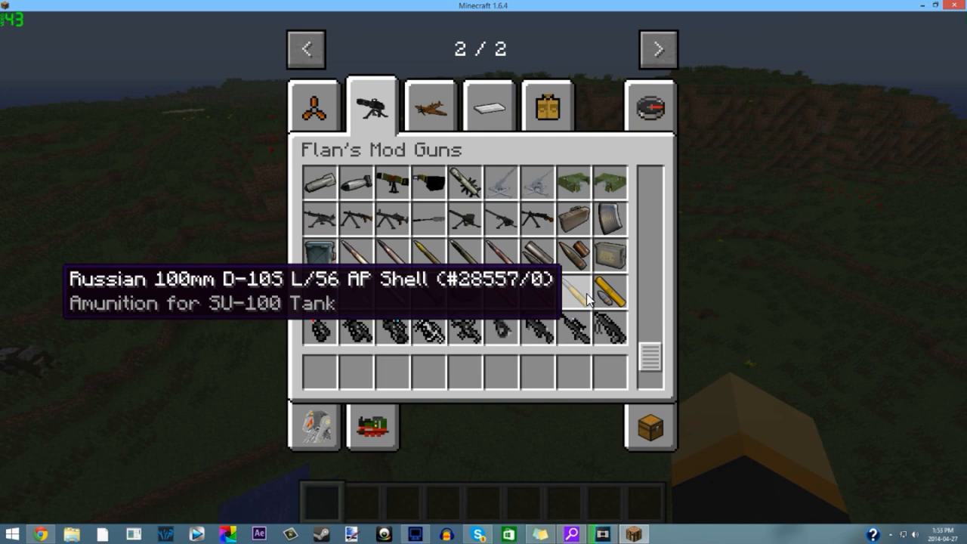
{"action": "left_click", "coordinate": [429, 106]}
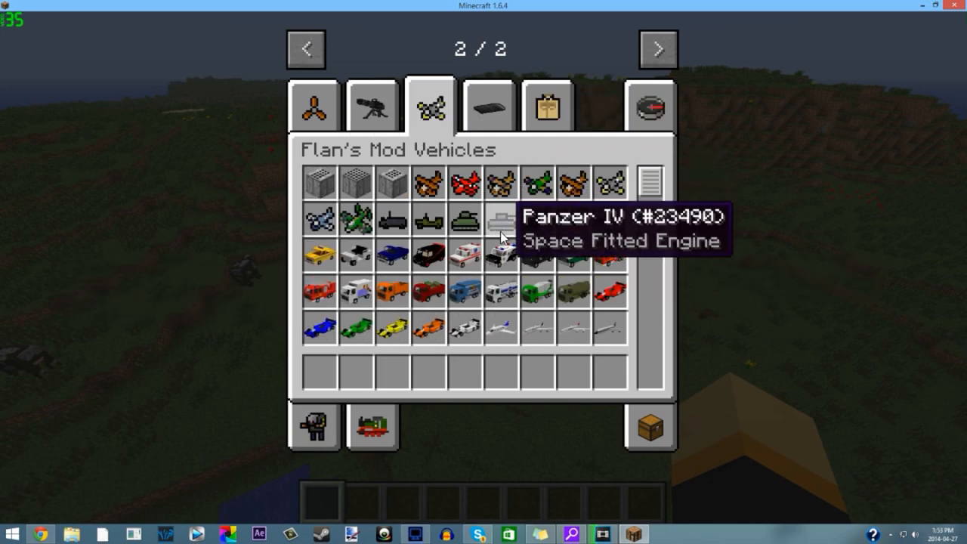
{"action": "left_click", "coordinate": [488, 105]}
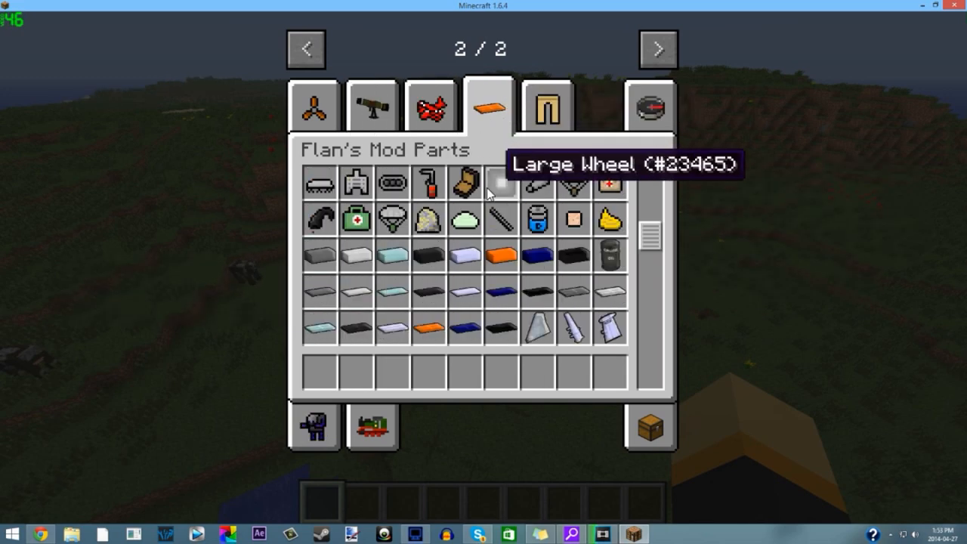
{"action": "left_click", "coordinate": [547, 105]}
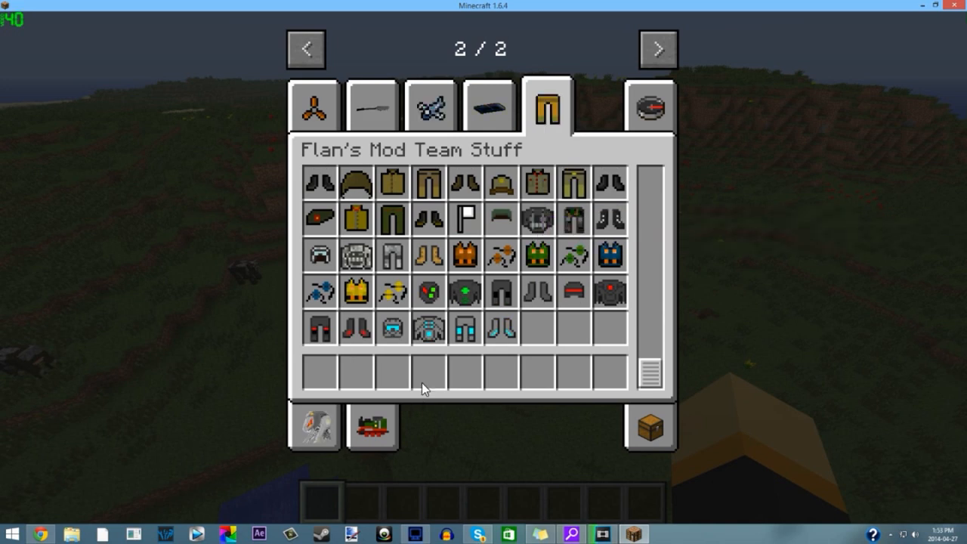
{"action": "left_click", "coordinate": [315, 426]}
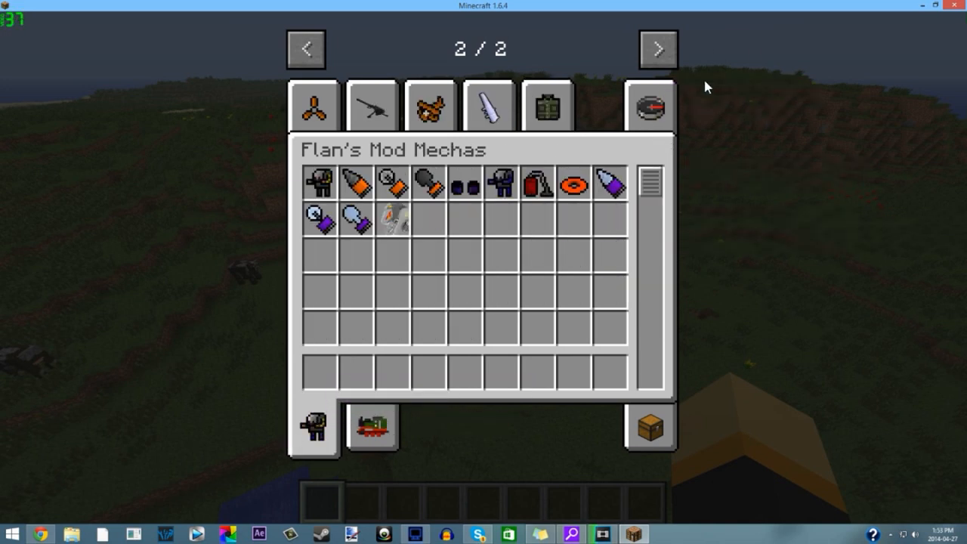
{"action": "left_click", "coordinate": [649, 106]}
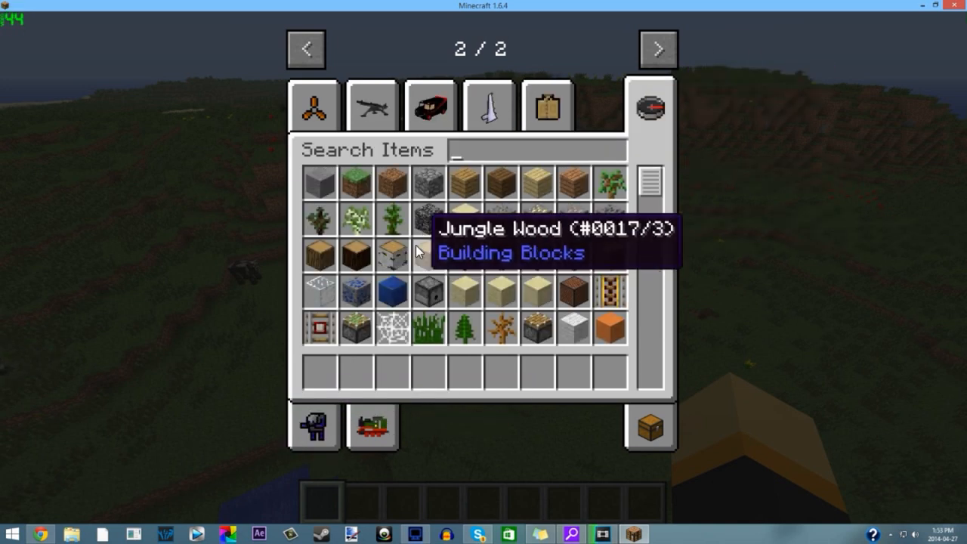
Search 'ak', shoot a cow with the AK47, then quit the game
{"action": "type", "text": "ak"}
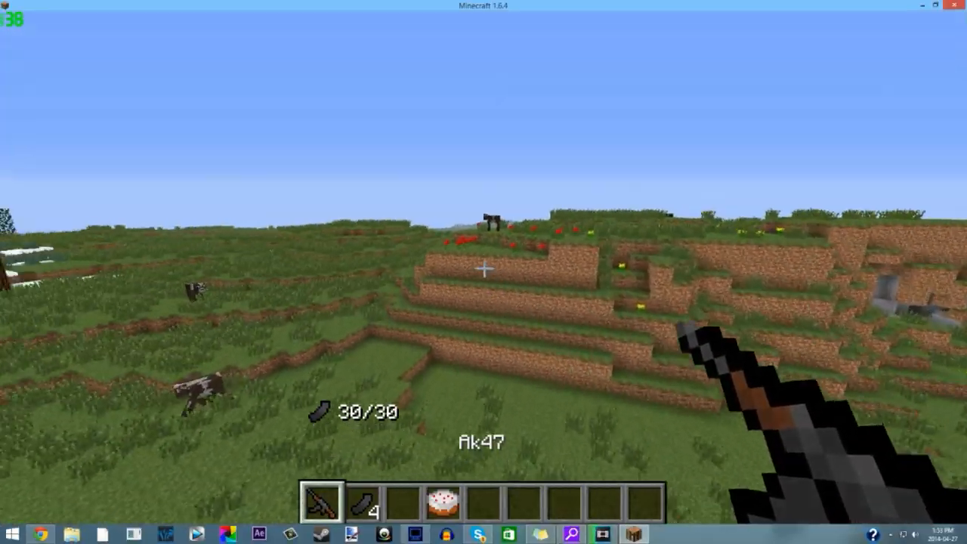
{"action": "left_click", "coordinate": [484, 273]}
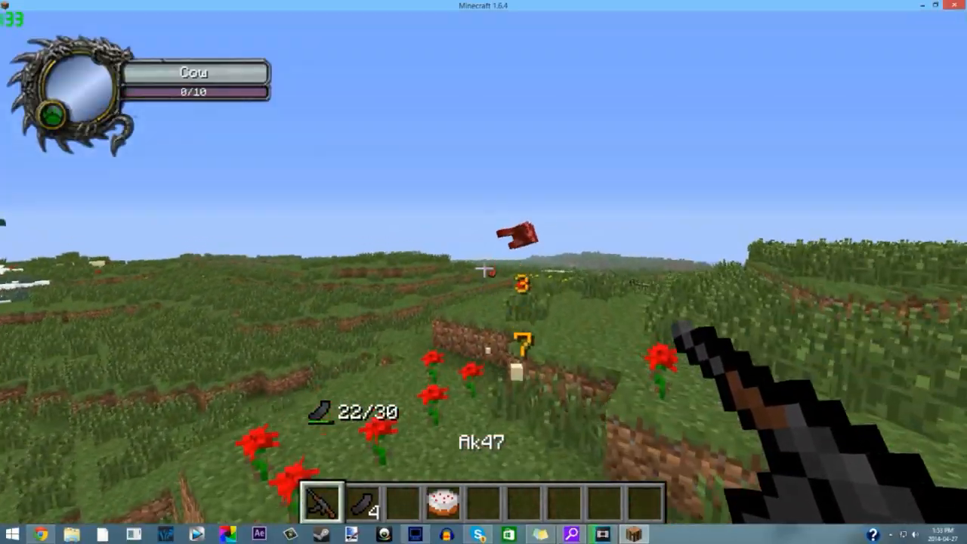
{"action": "key", "text": "Escape"}
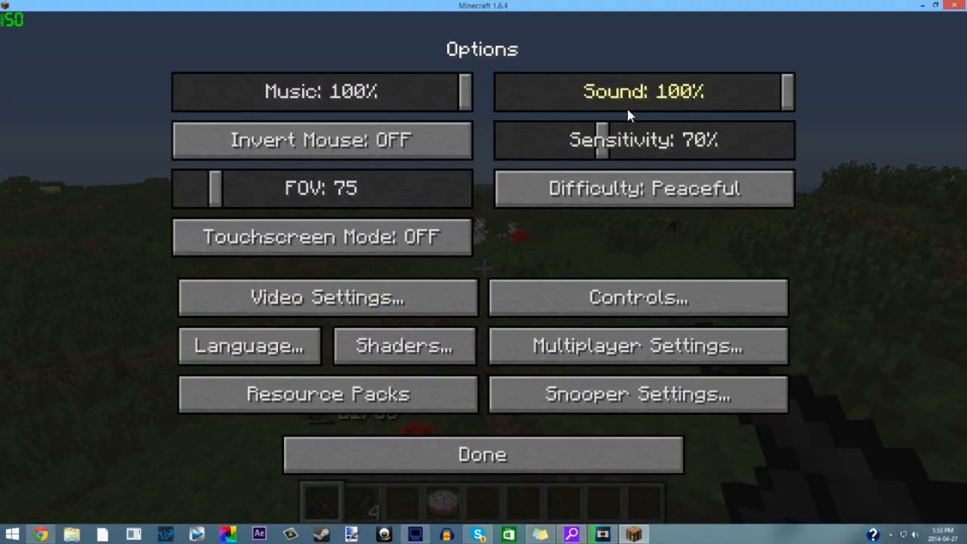
{"action": "left_click", "coordinate": [482, 454]}
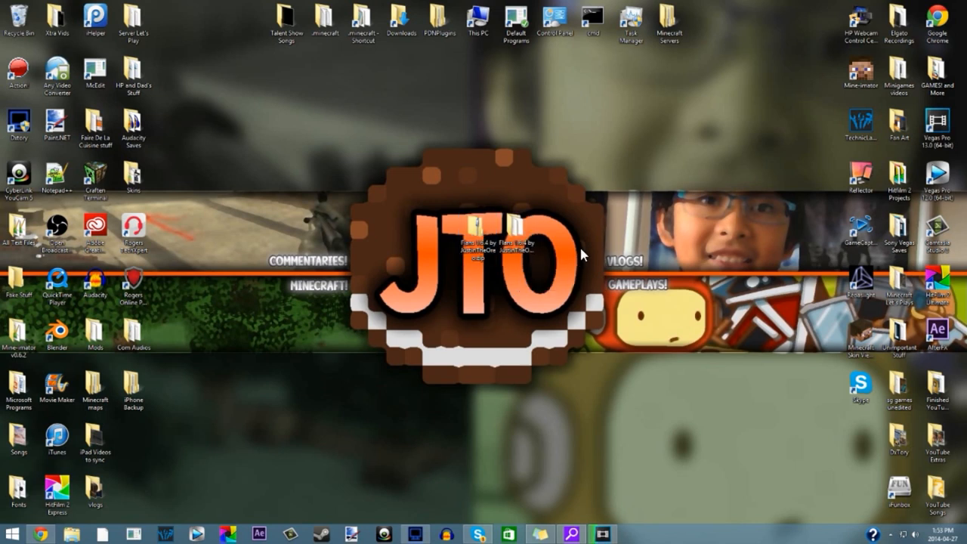
{"action": "left_click", "coordinate": [133, 178]}
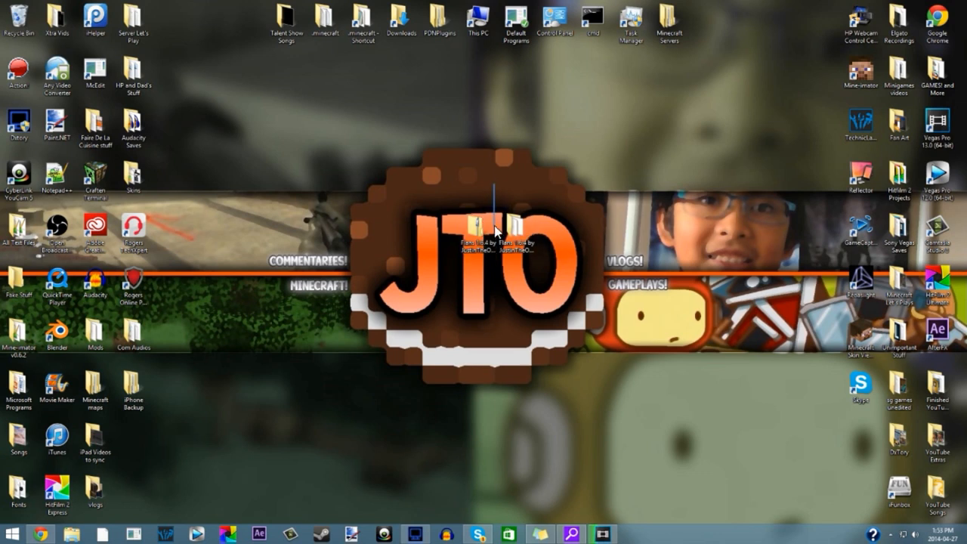
{"action": "mouse_move", "coordinate": [498, 279]}
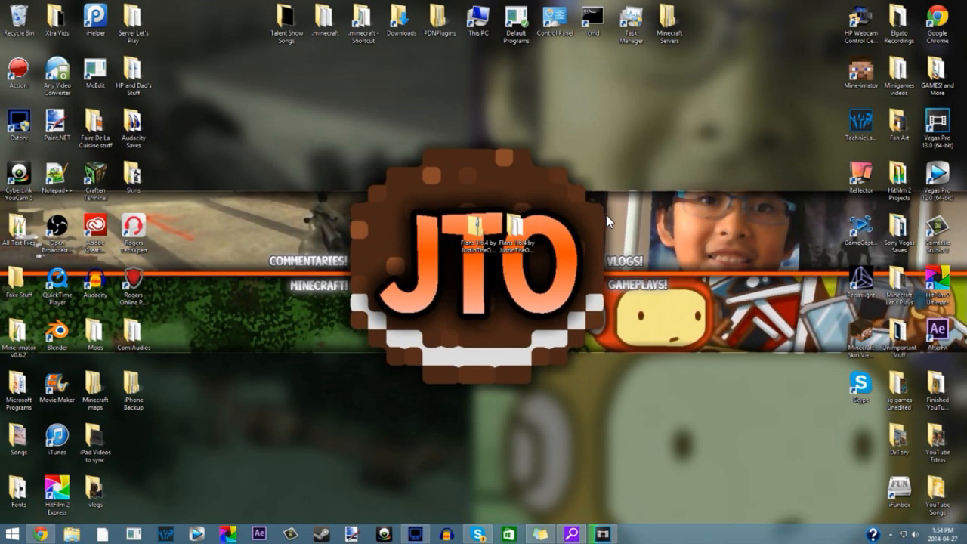
{"action": "mouse_move", "coordinate": [523, 218]}
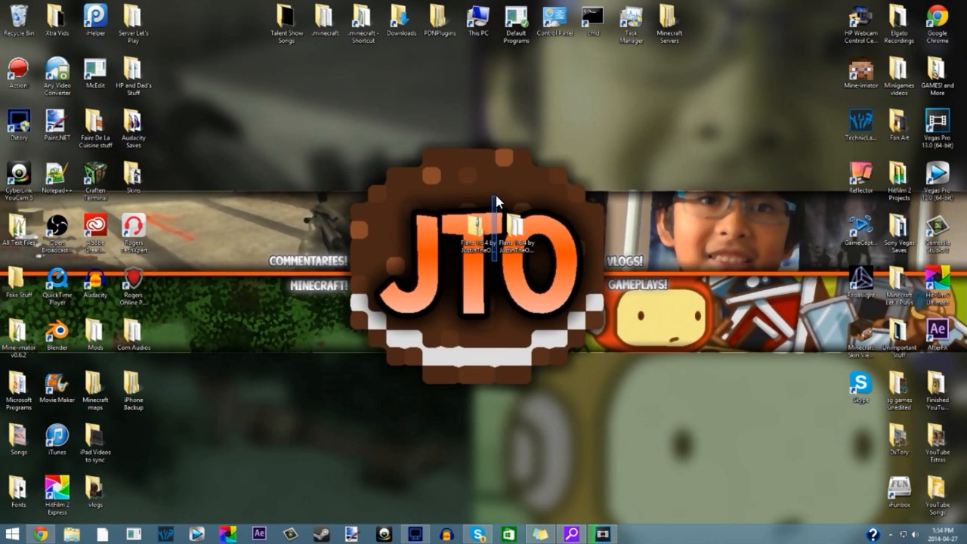
{"action": "mouse_move", "coordinate": [580, 174]}
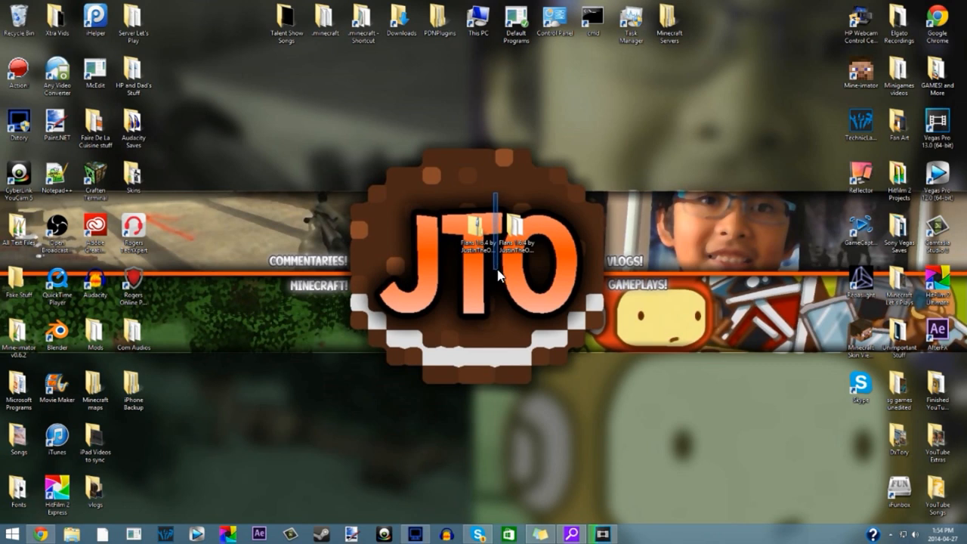
{"action": "left_click", "coordinate": [472, 235]}
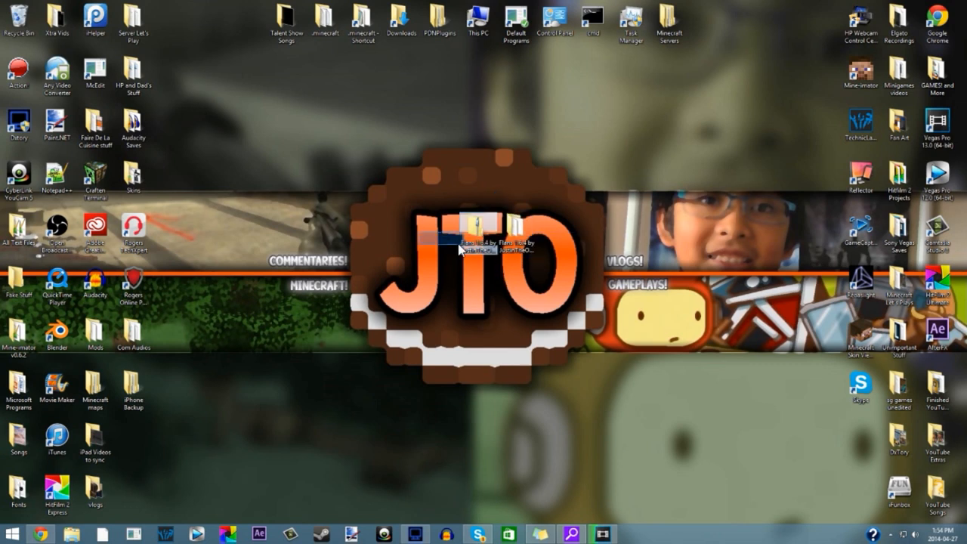